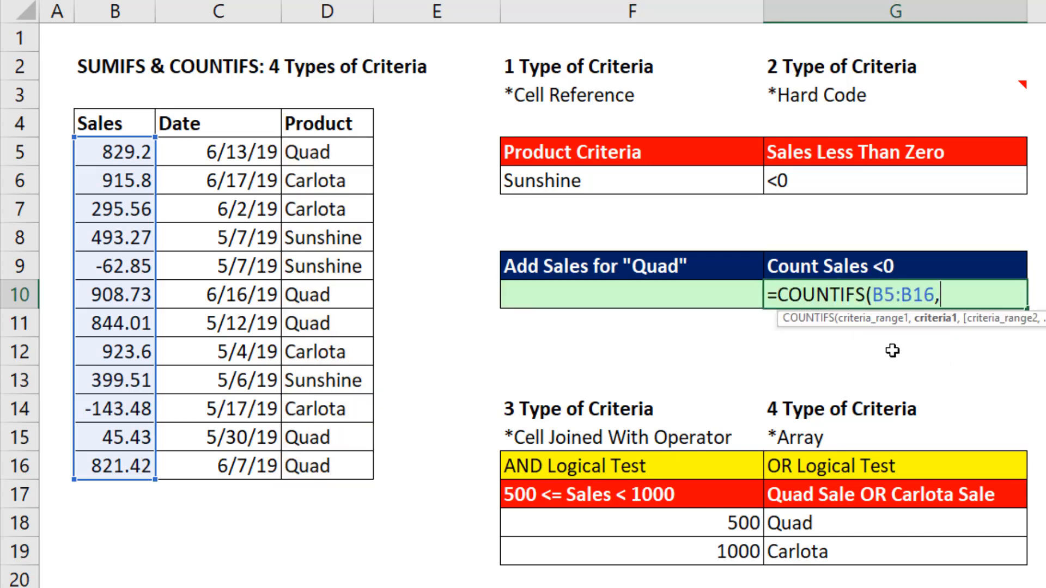
mouse_move(935, 363)
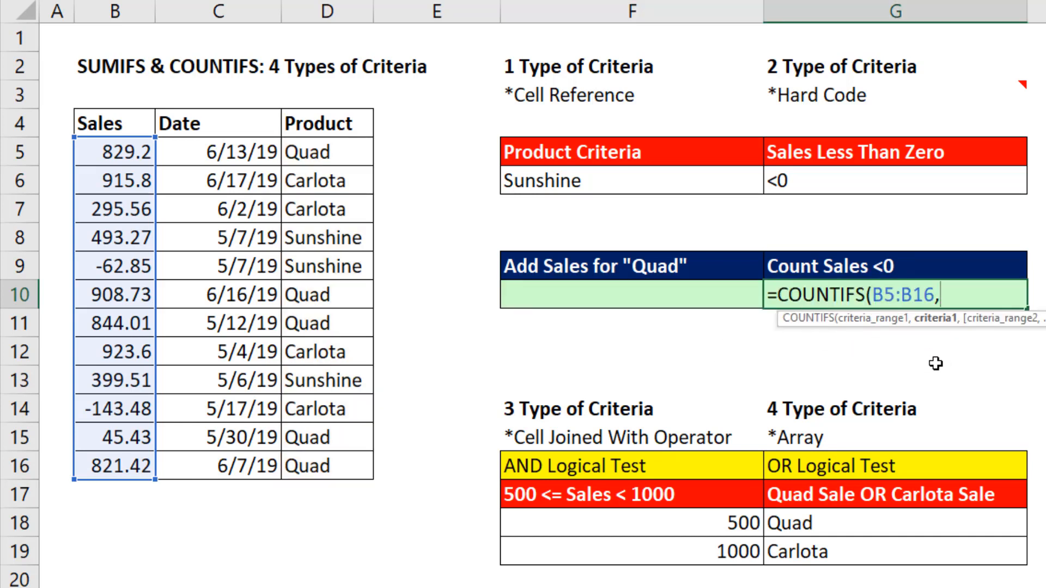
mouse_move(935, 345)
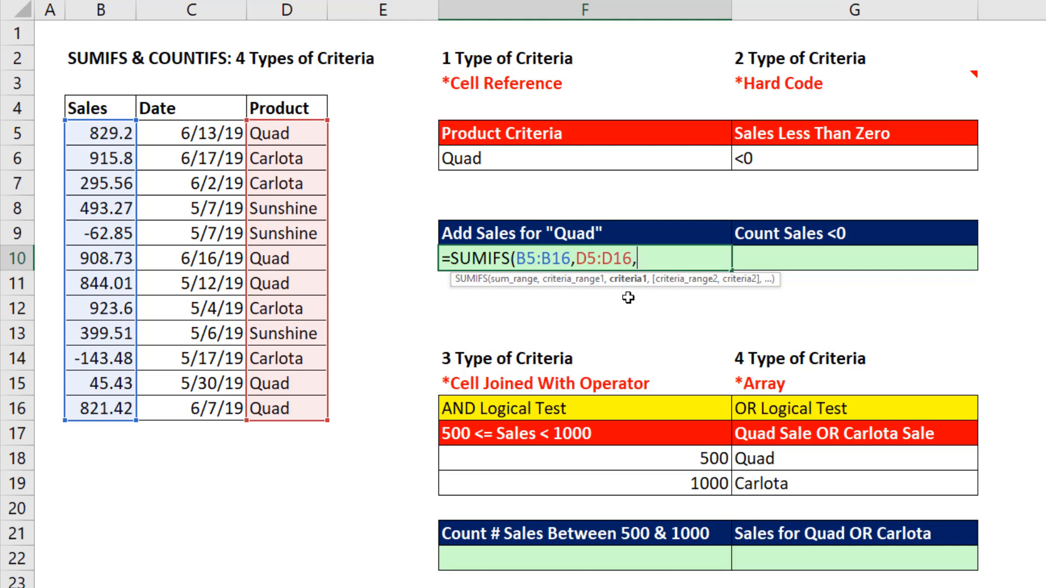
mouse_move(522, 107)
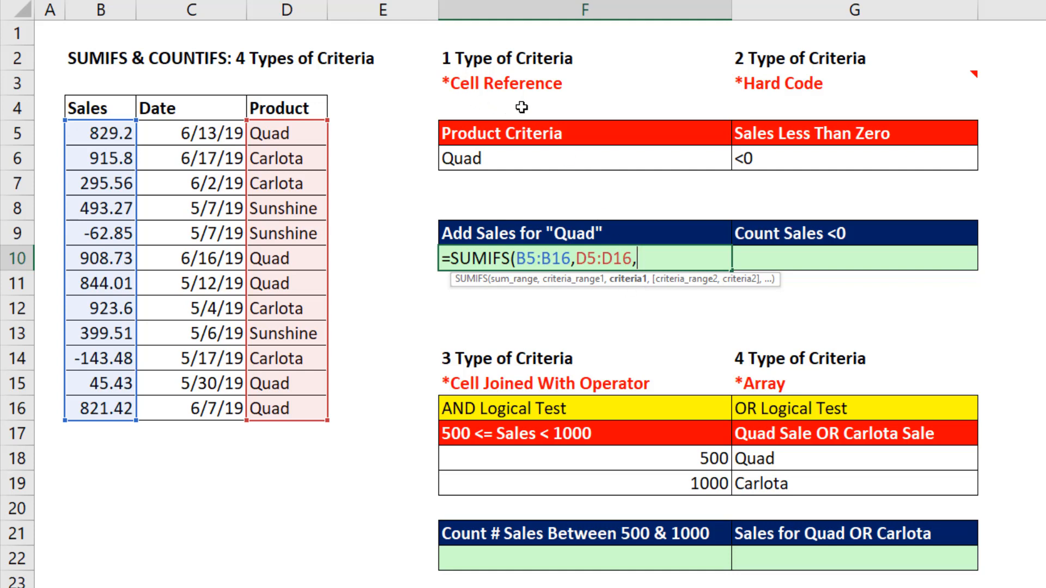
mouse_move(804, 106)
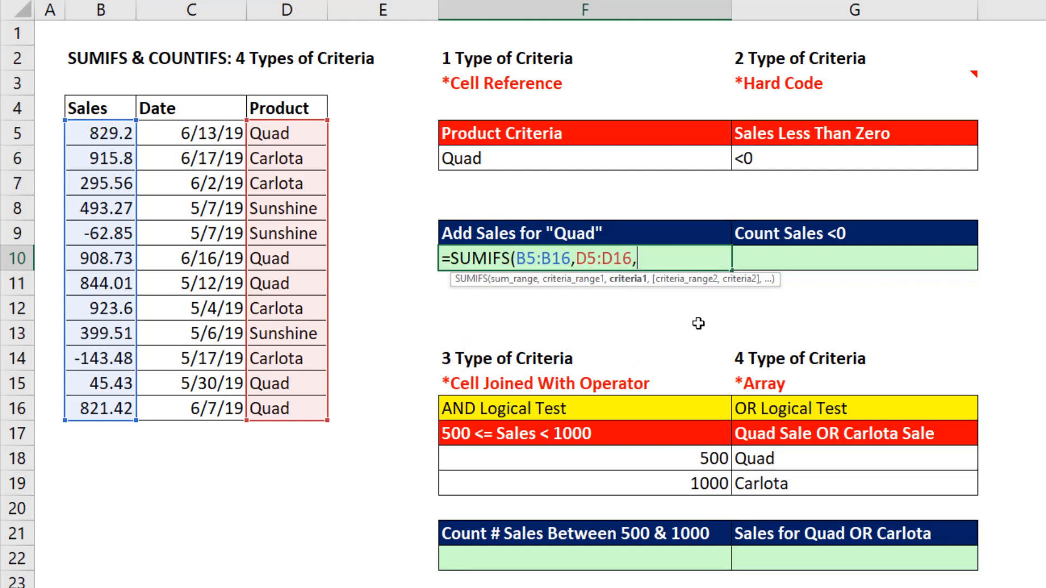
mouse_move(774, 362)
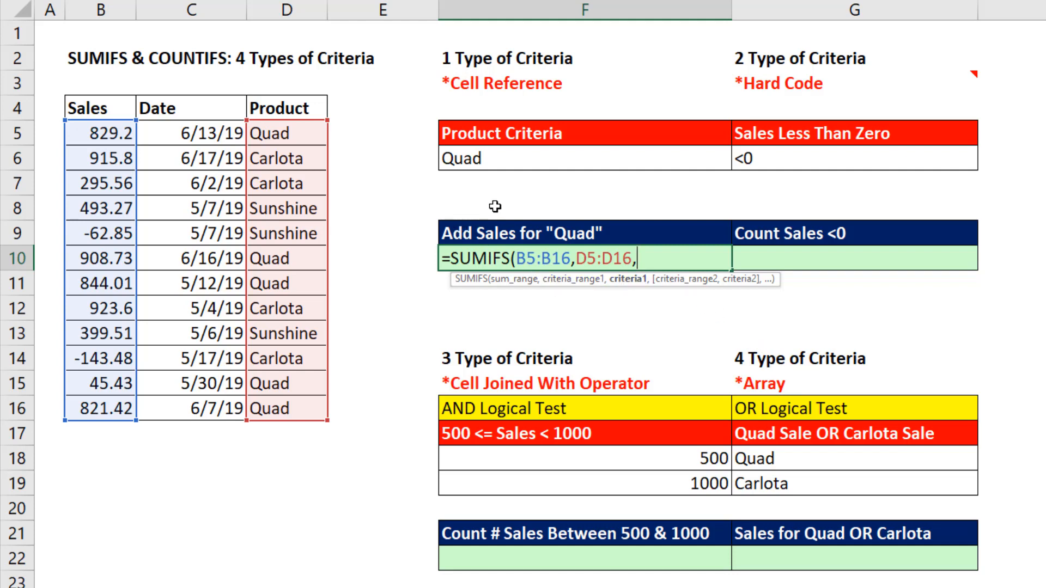
mouse_move(501, 287)
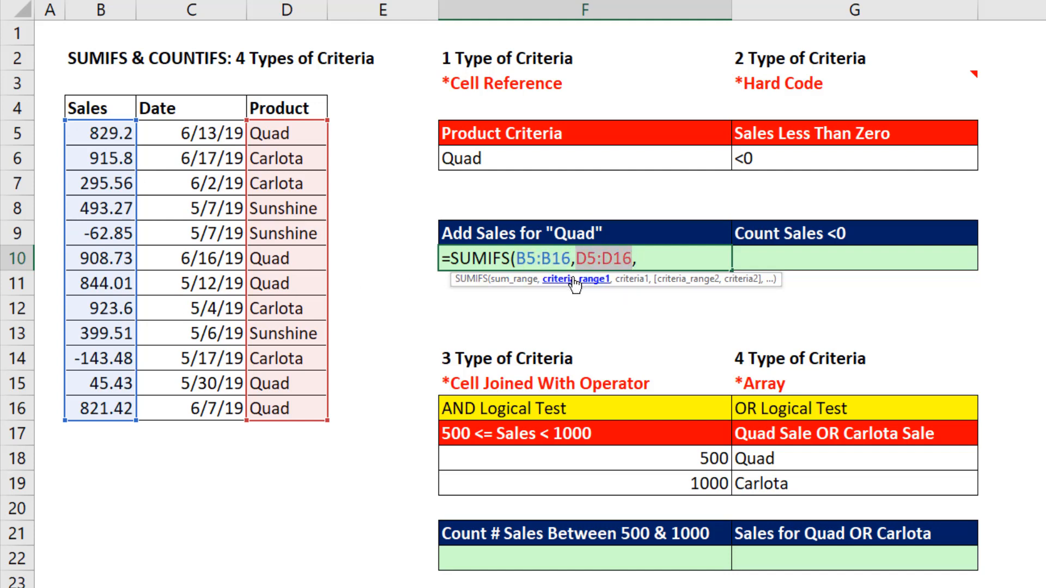
mouse_move(318, 134)
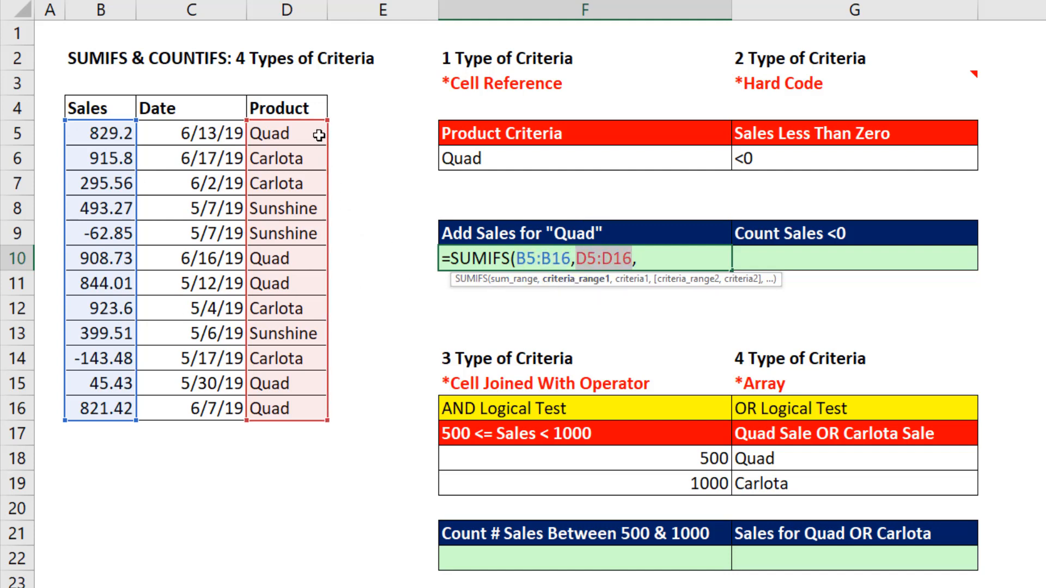
mouse_move(633, 278)
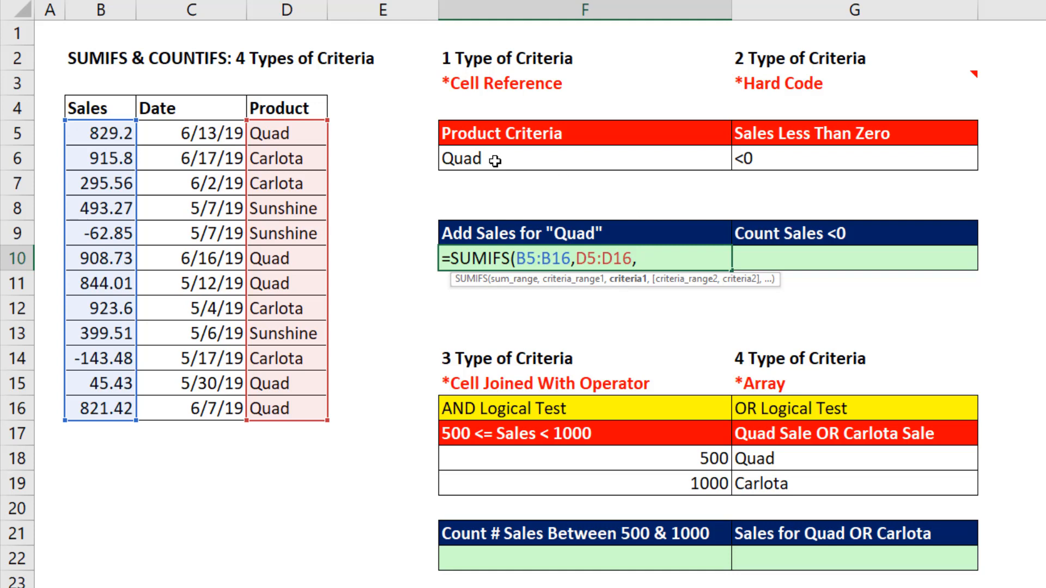
mouse_move(560, 160)
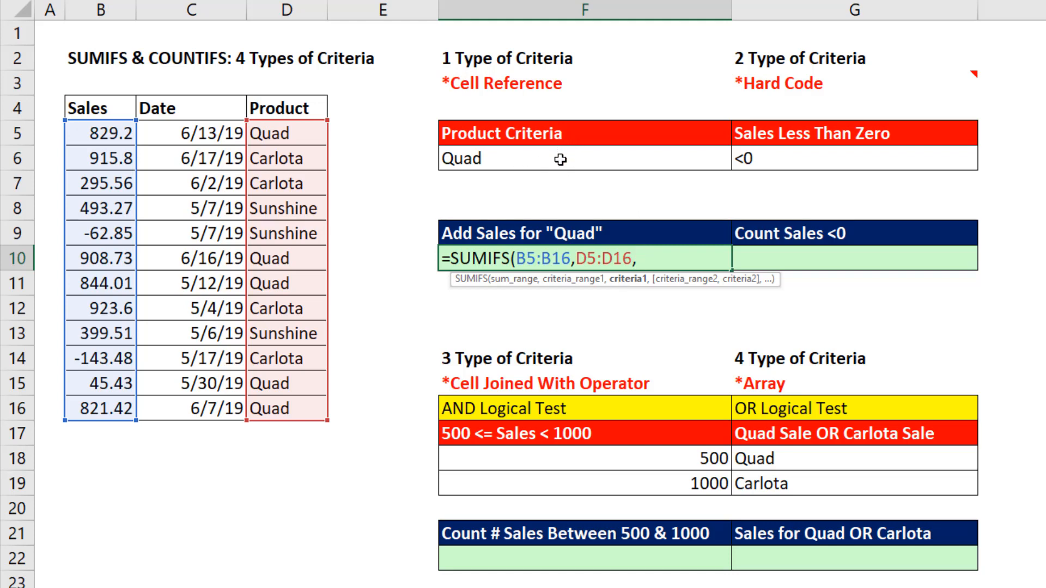
- Finish =SUMIFS(B5:B16,D5:D16,F6) in F10, then change F6 to Carlota for 1991.48
click(583, 158)
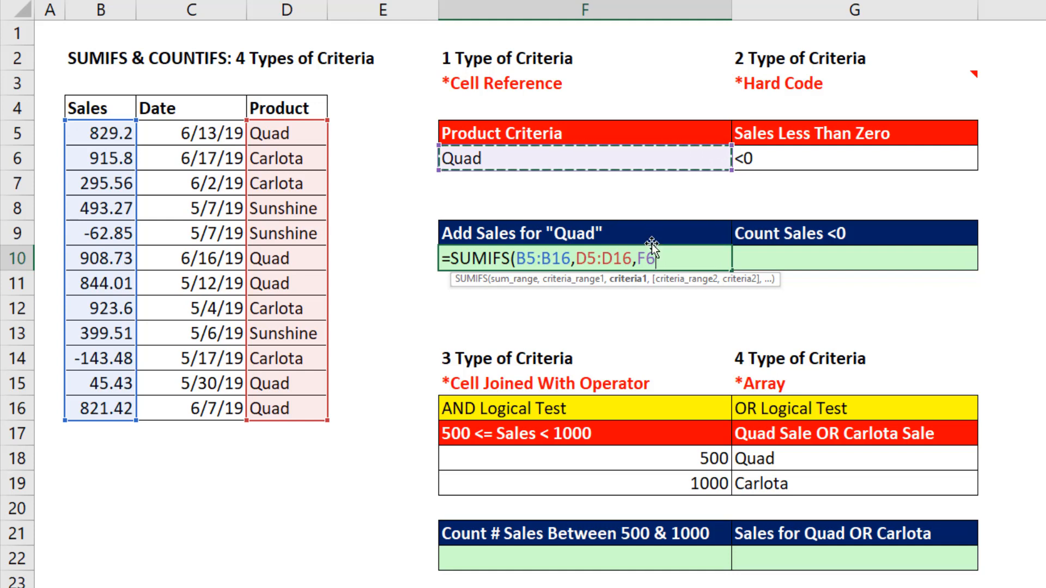
mouse_move(494, 155)
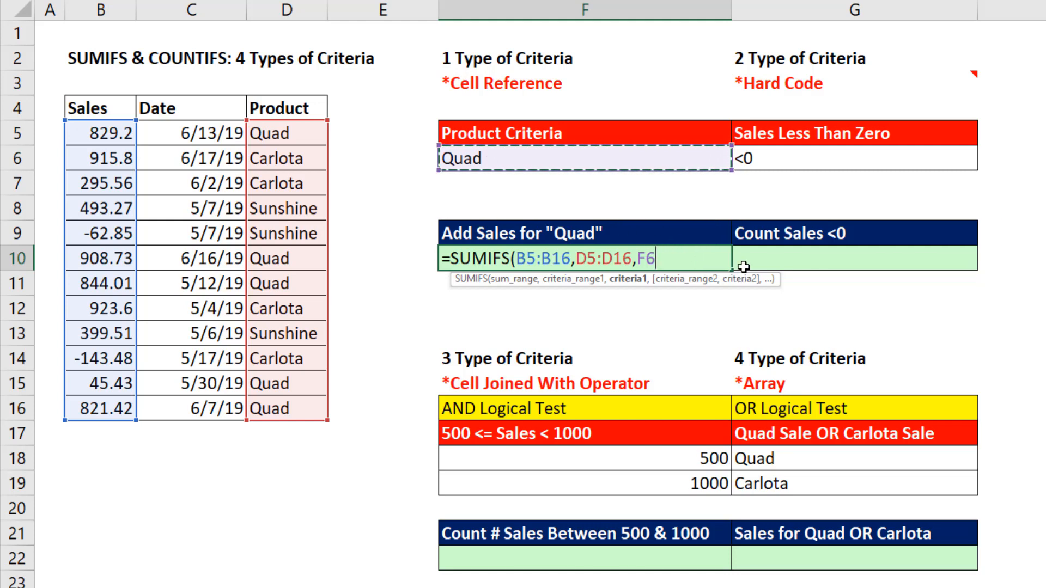
key(Enter)
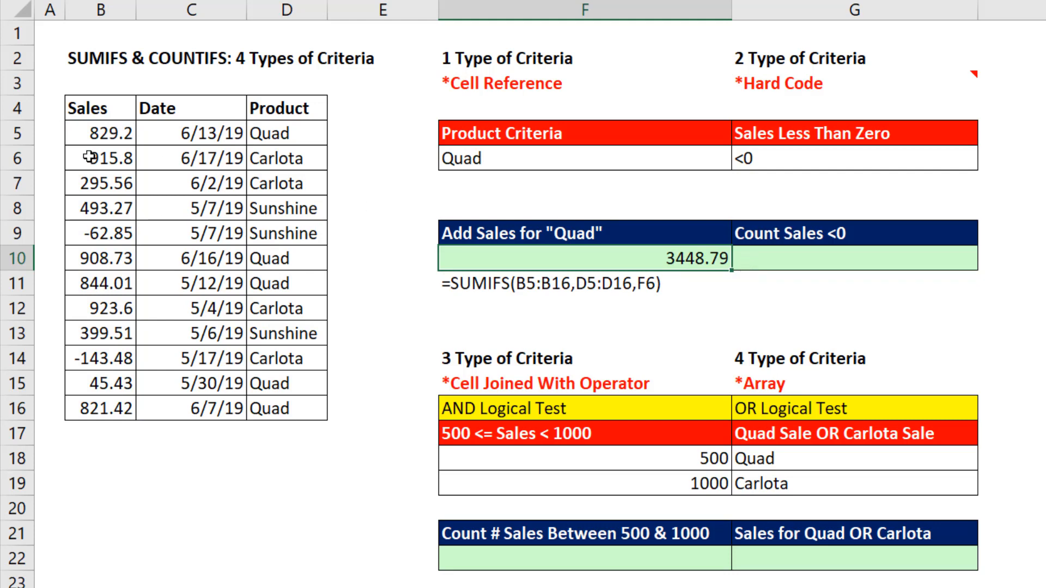
click(98, 133)
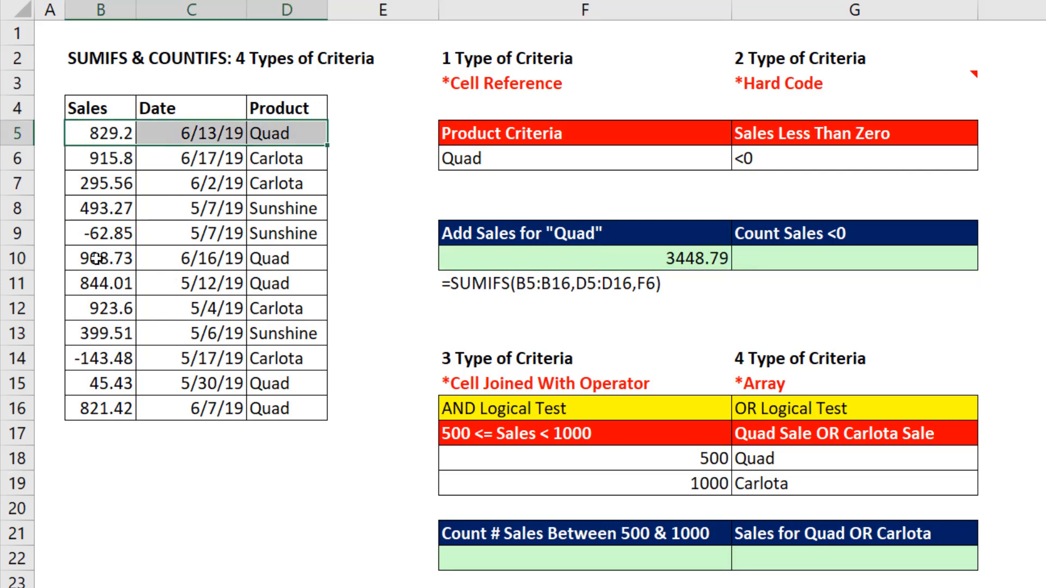
click(101, 383)
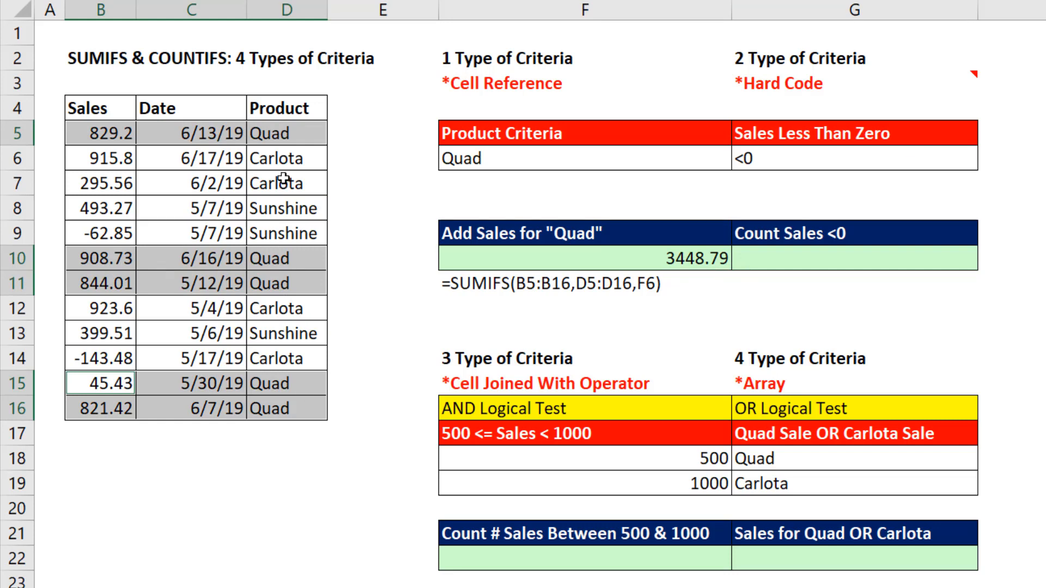
mouse_move(309, 299)
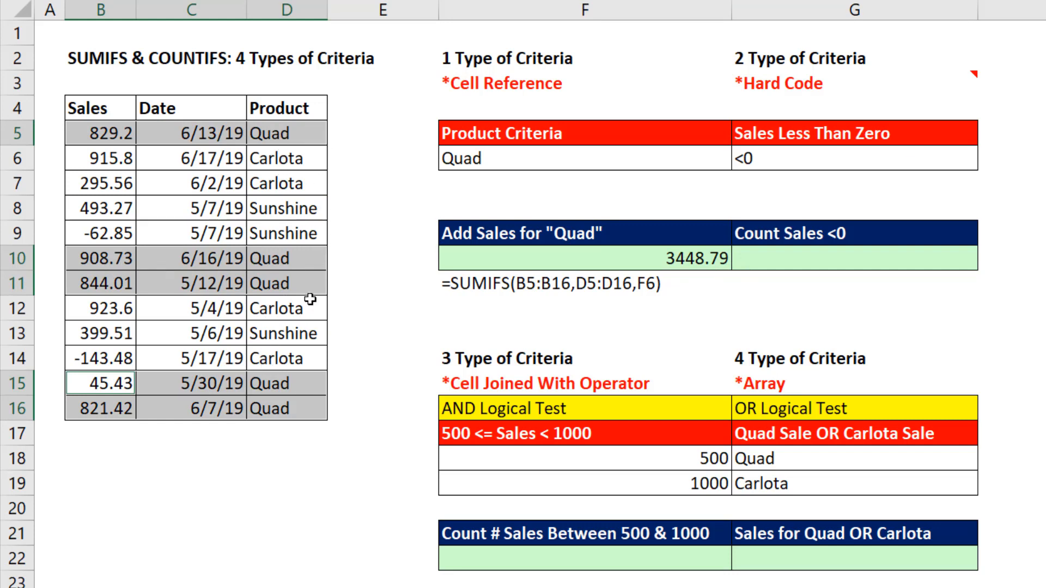
mouse_move(118, 148)
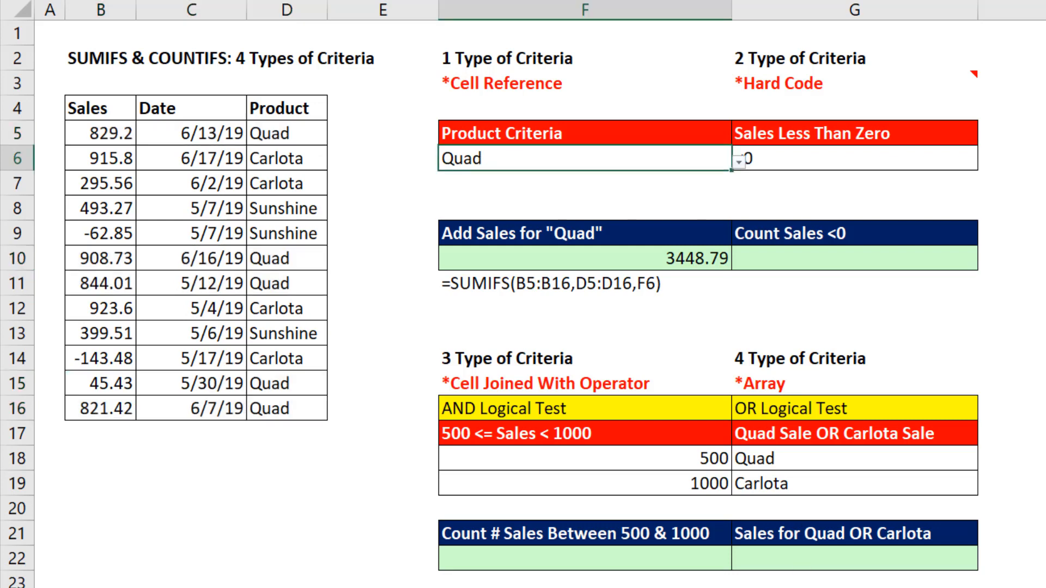
text(Carlota)
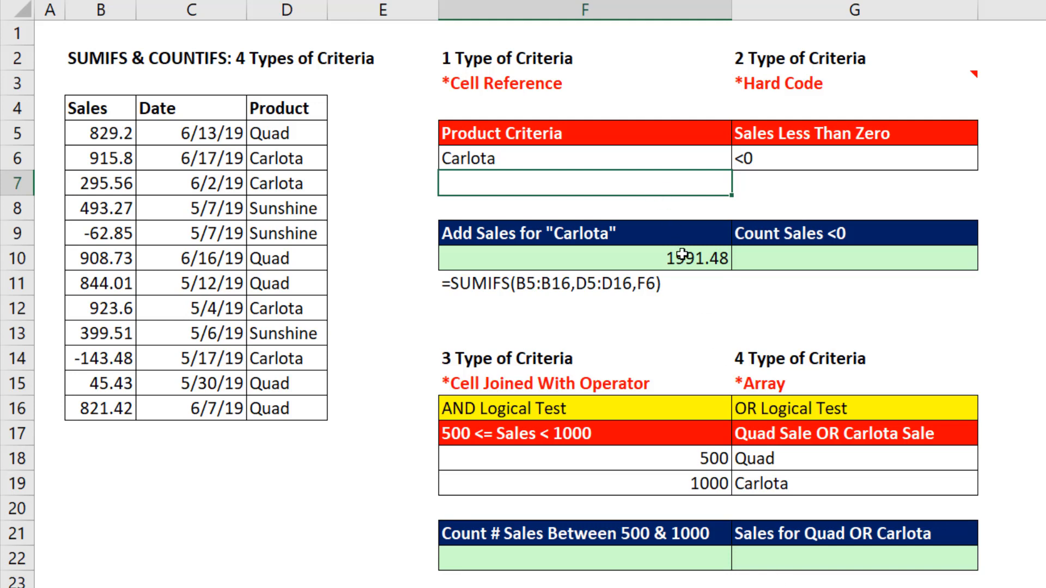
mouse_move(767, 102)
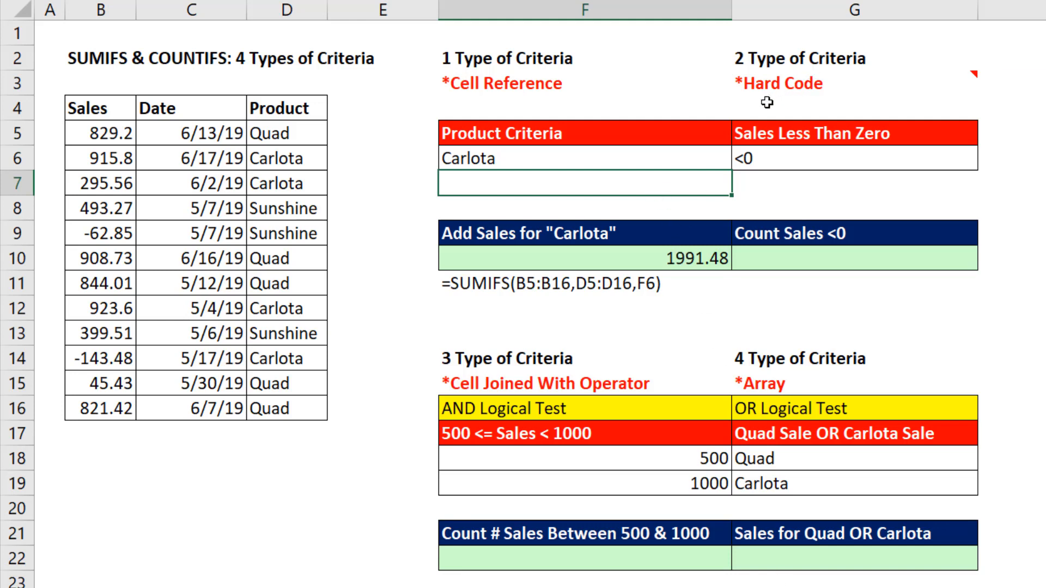
mouse_move(794, 105)
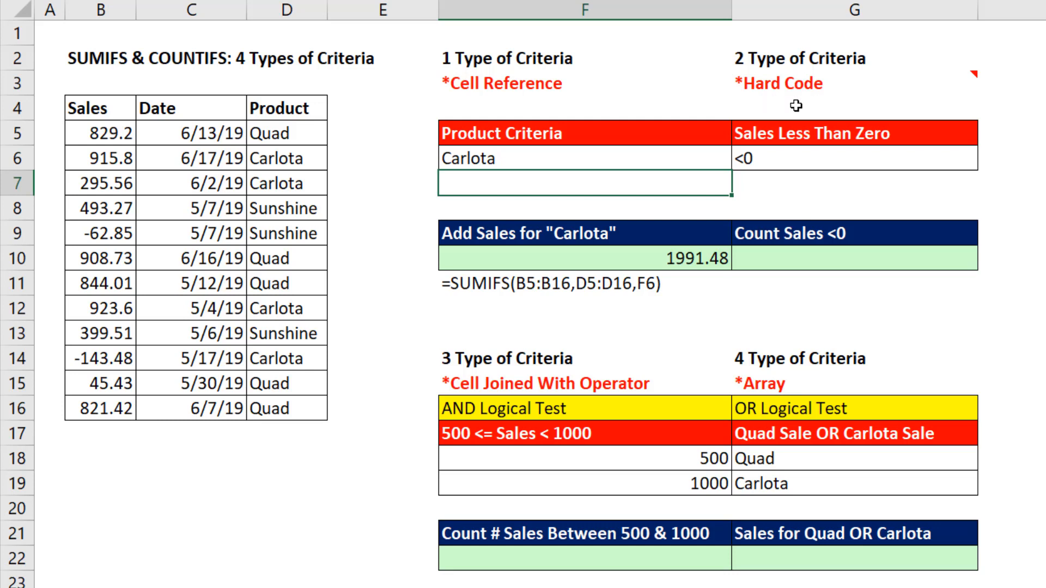
- Start =COUNTIFS(B5:B16,"<0" in G10 to count negative sales
click(853, 258)
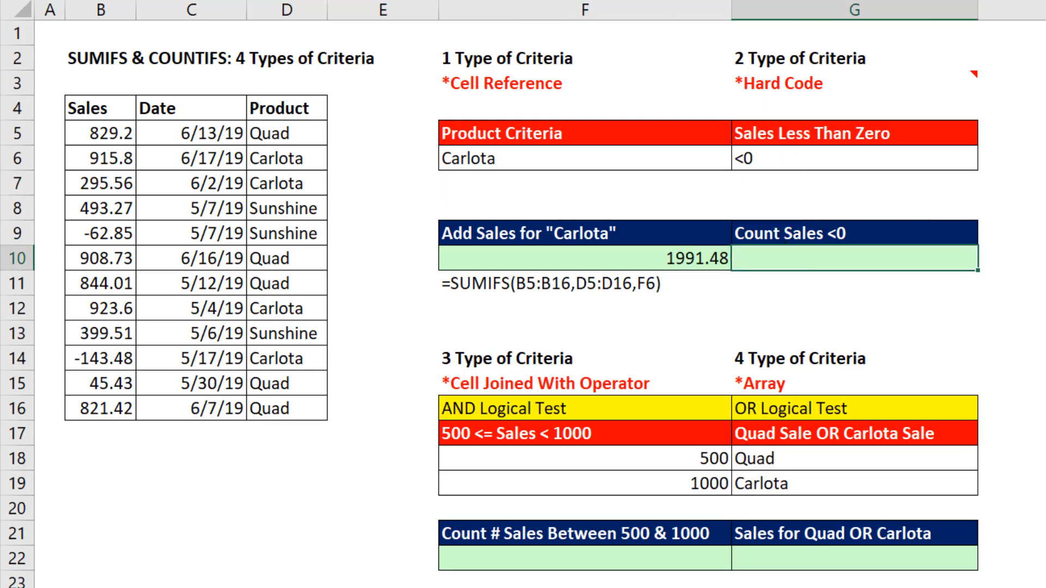
text(=COUNTIFS()
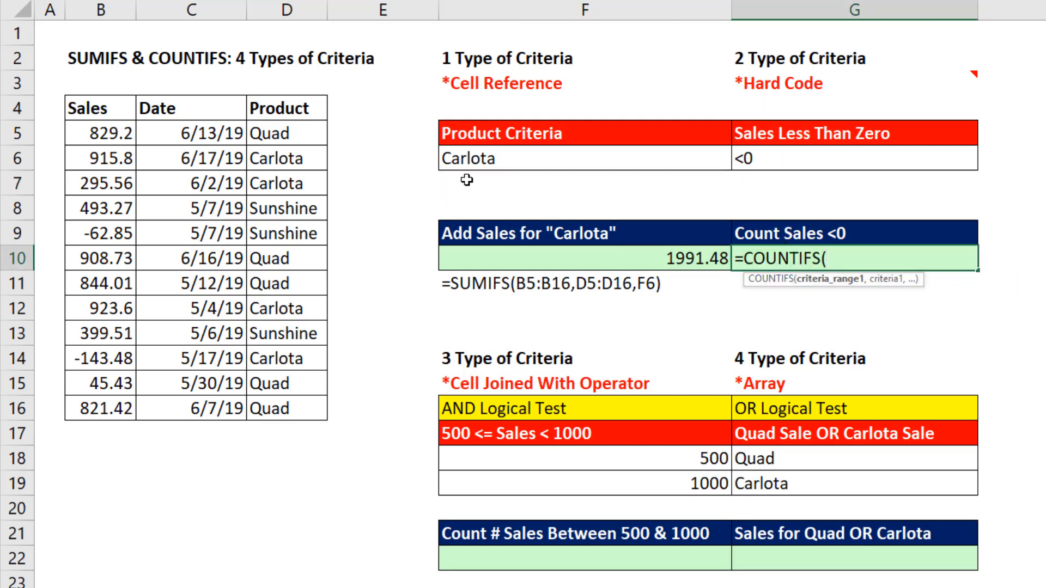
drag(98, 133, 99, 408)
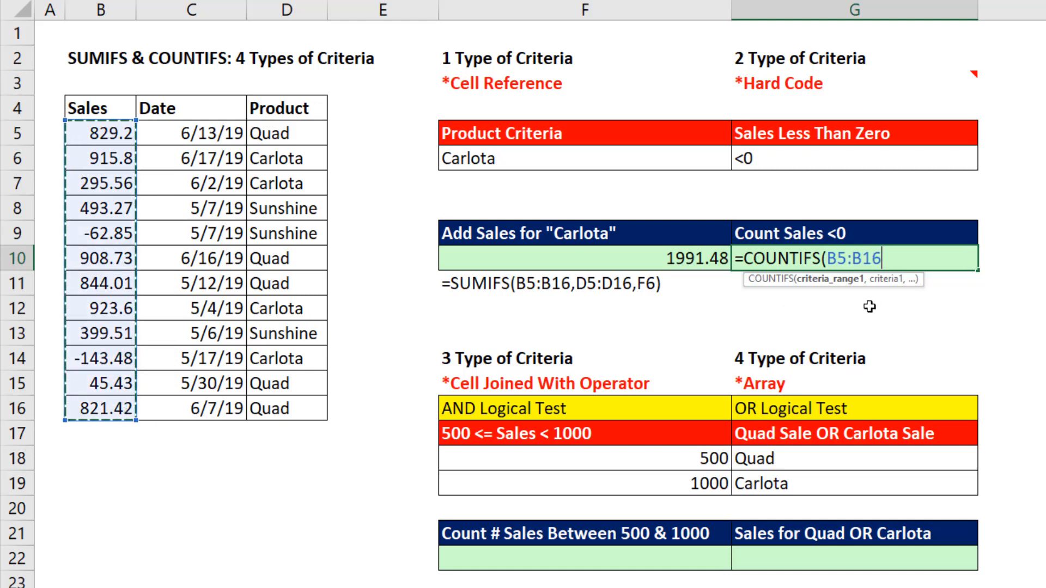
text(,)
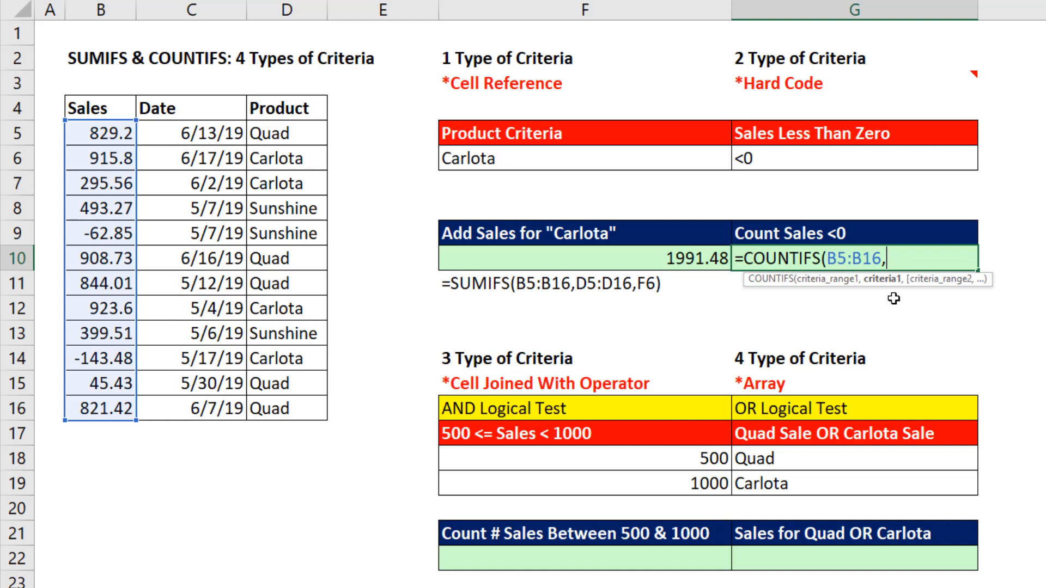
text(")
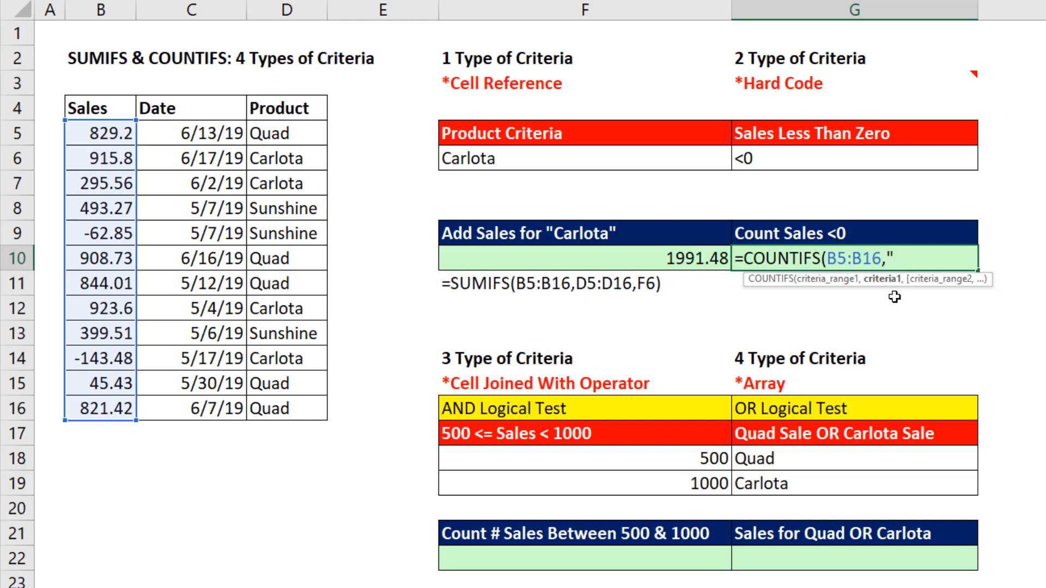
text(<)
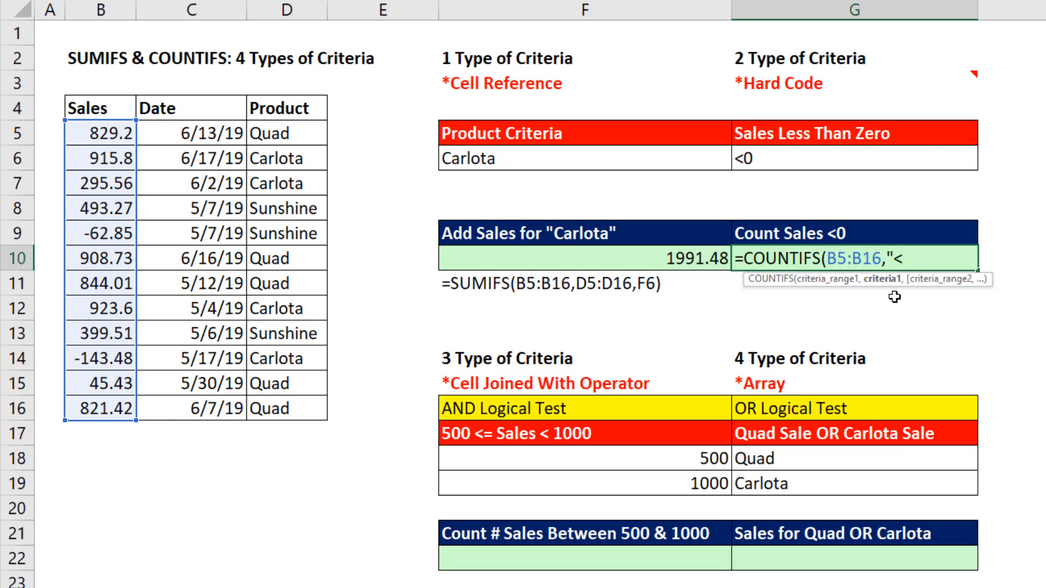
text(0)
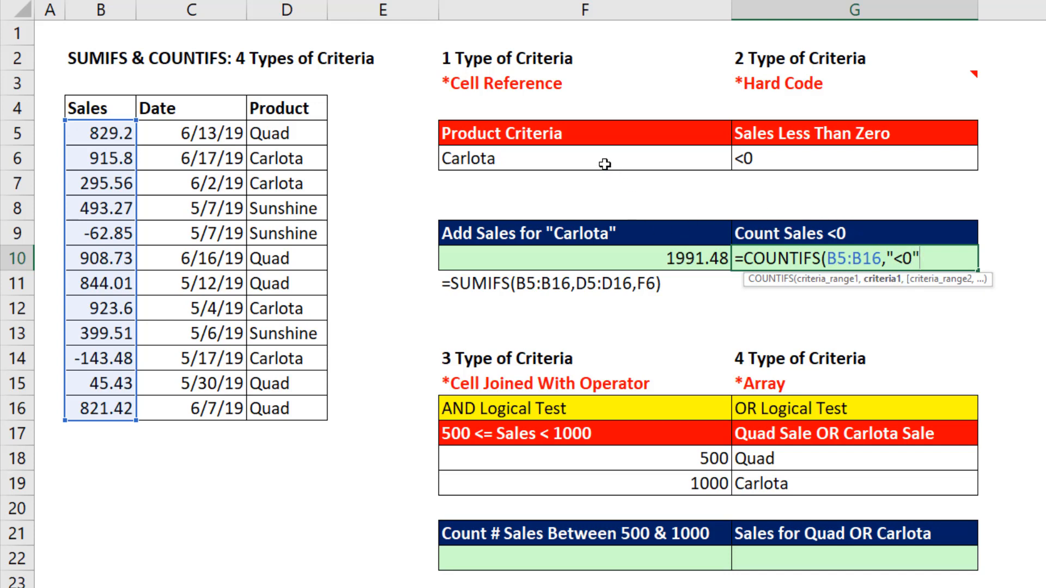
mouse_move(907, 225)
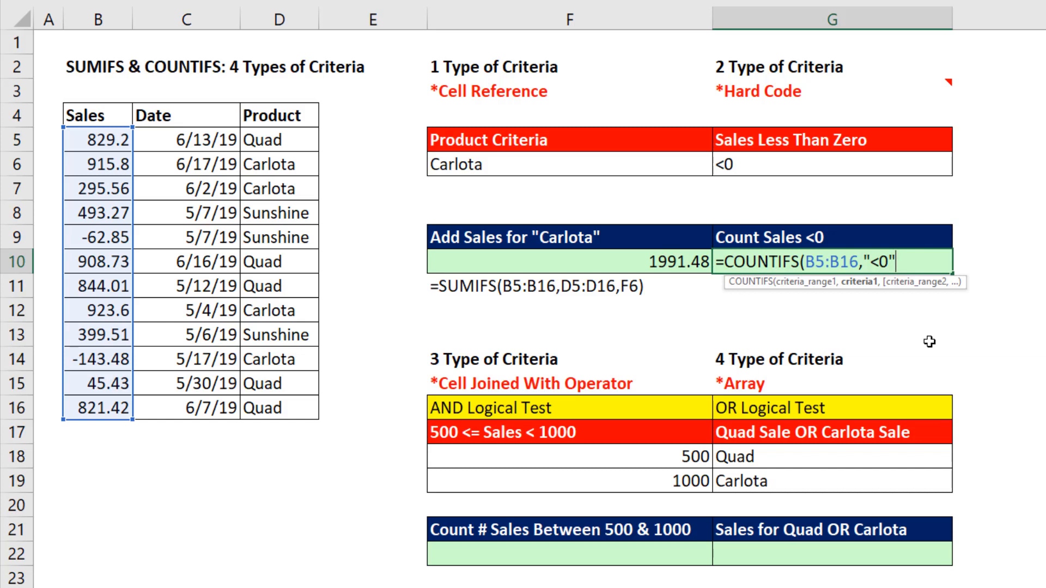
mouse_move(877, 235)
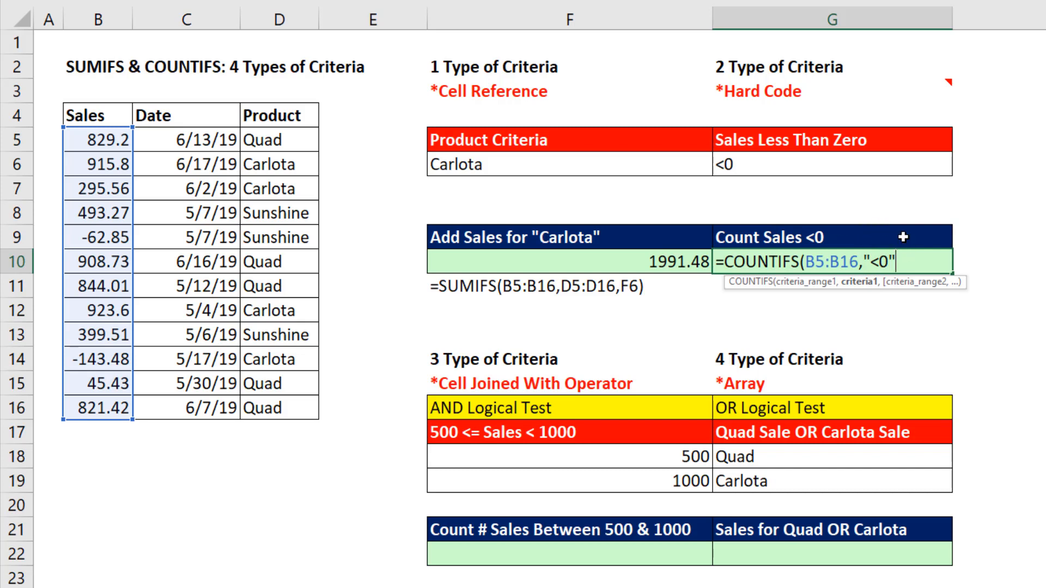
- Close the negative-sales count so it returns 2, and begin =COUNTIFS( in F22
text())
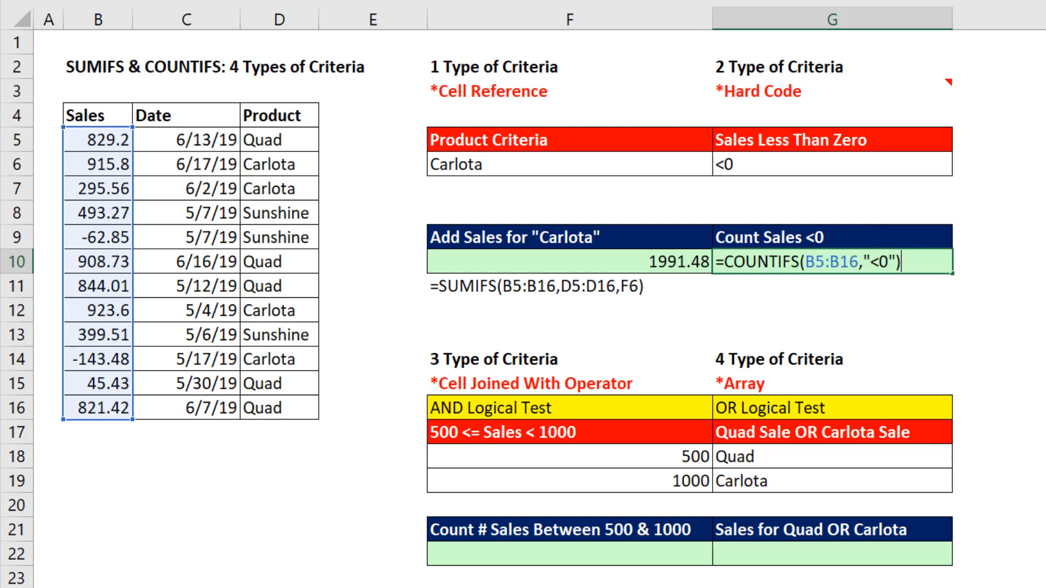
key(Enter)
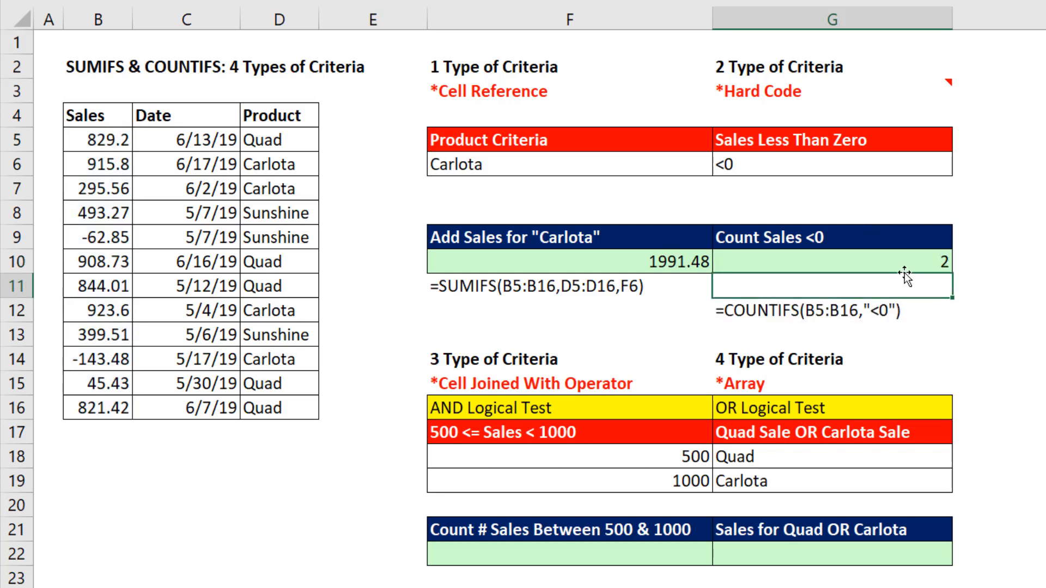
mouse_move(126, 370)
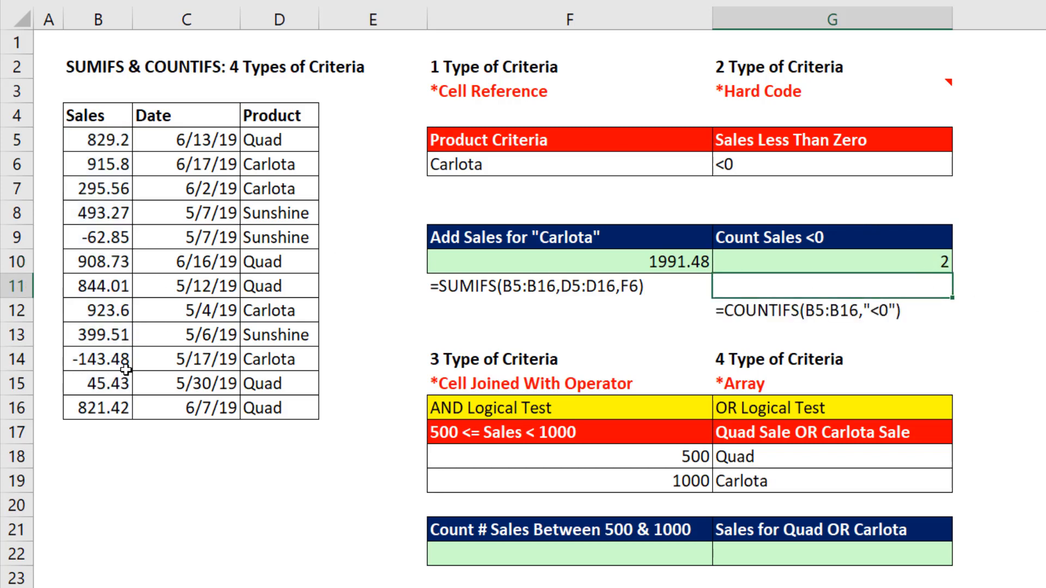
mouse_move(807, 214)
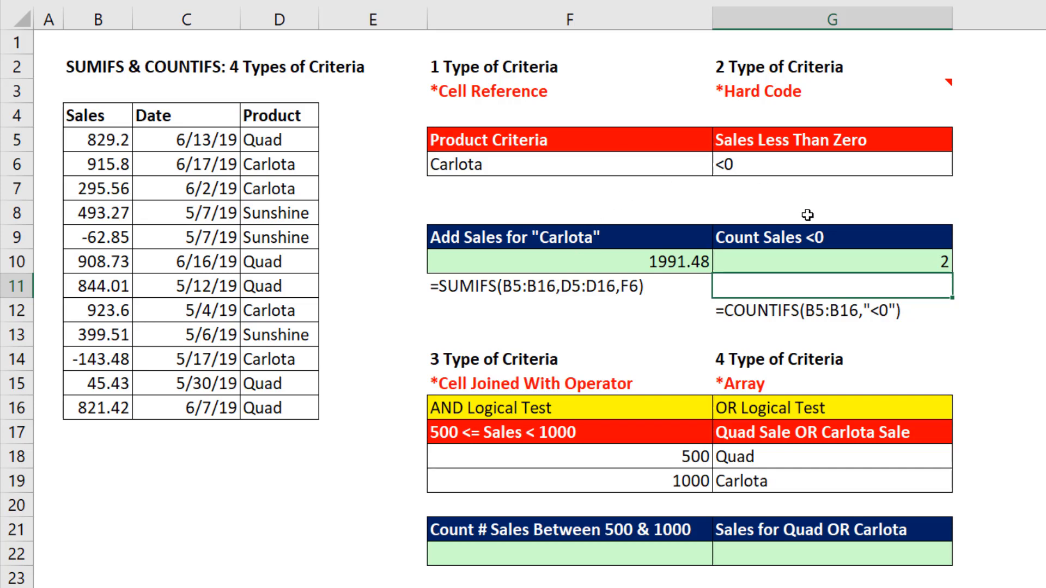
mouse_move(817, 238)
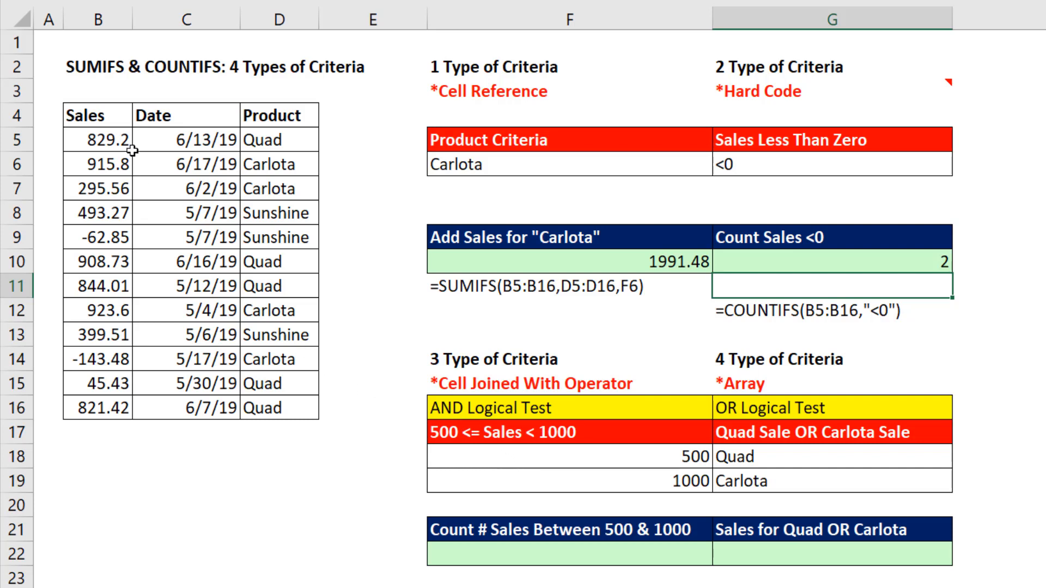
mouse_move(110, 356)
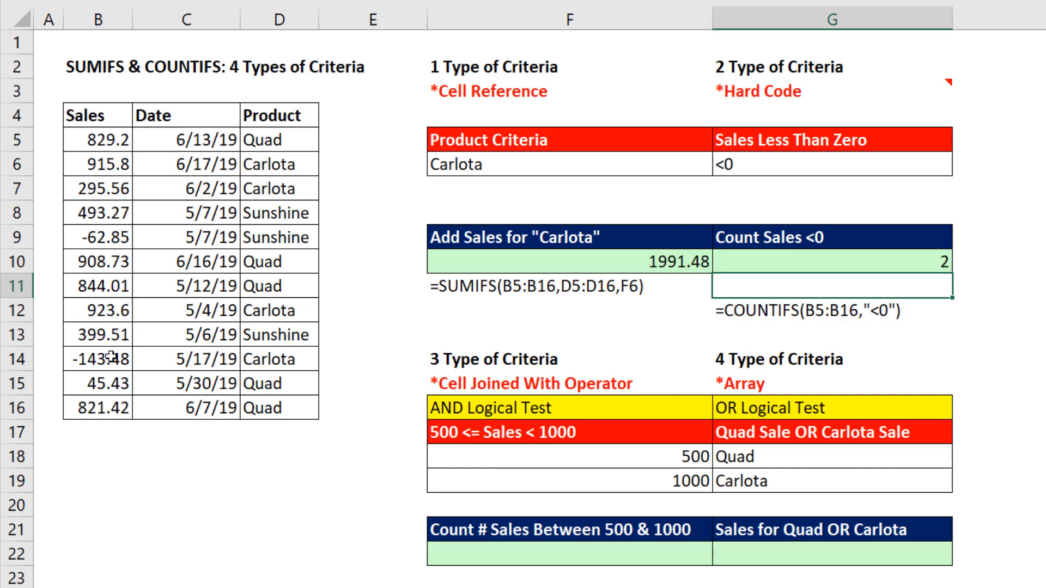
mouse_move(447, 449)
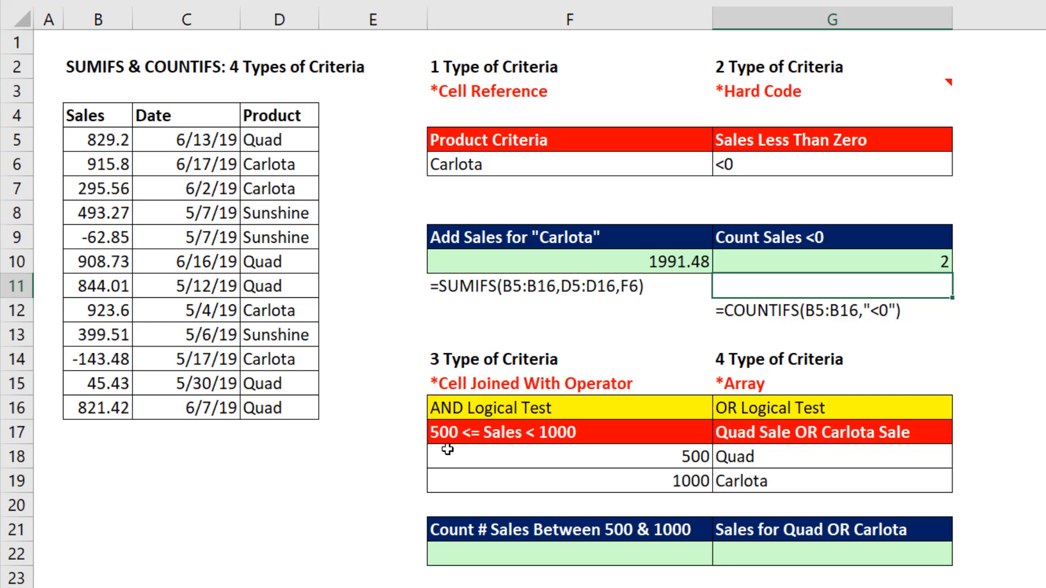
mouse_move(563, 440)
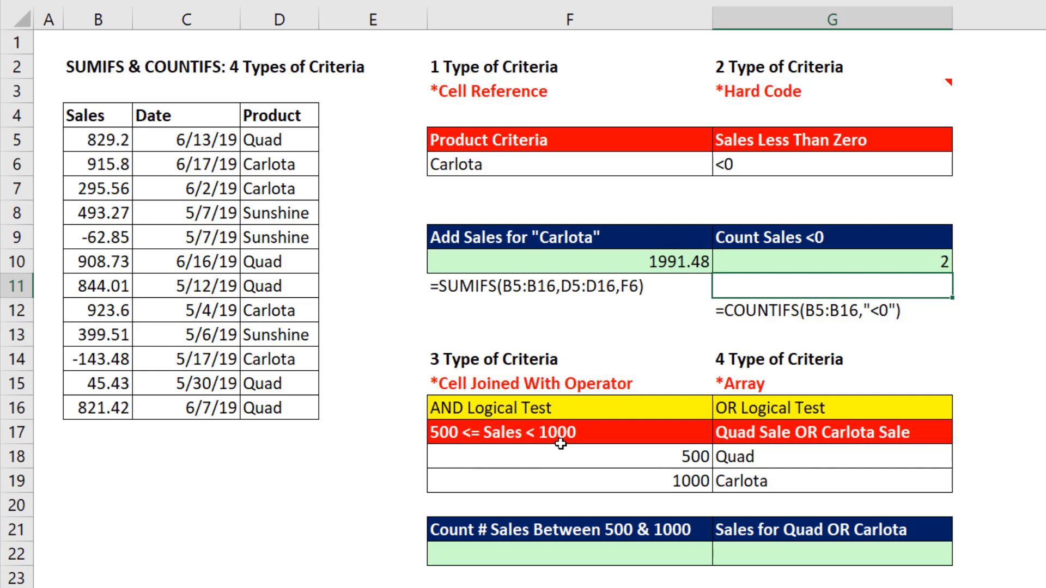
mouse_move(647, 491)
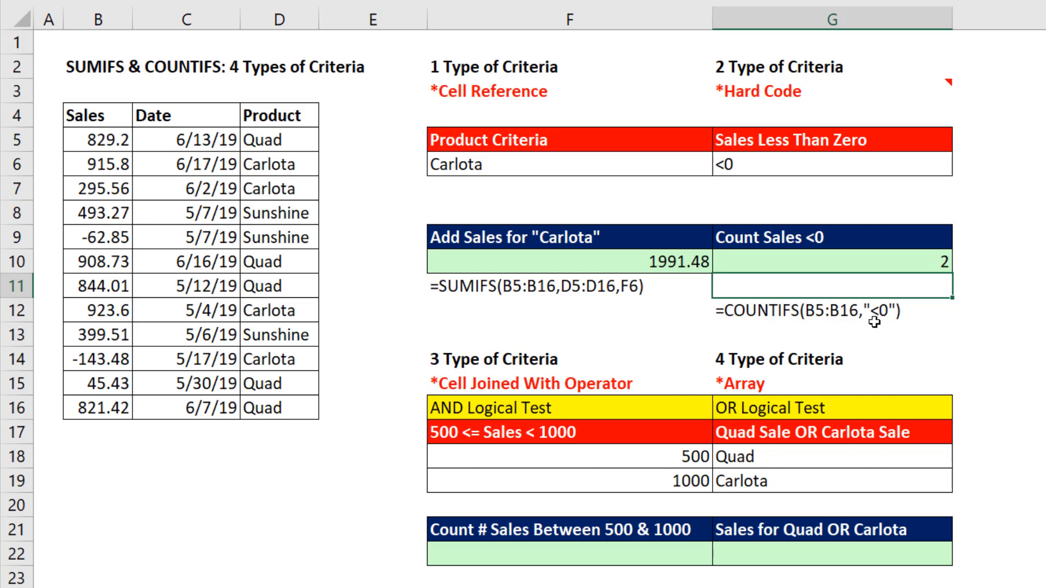
mouse_move(640, 511)
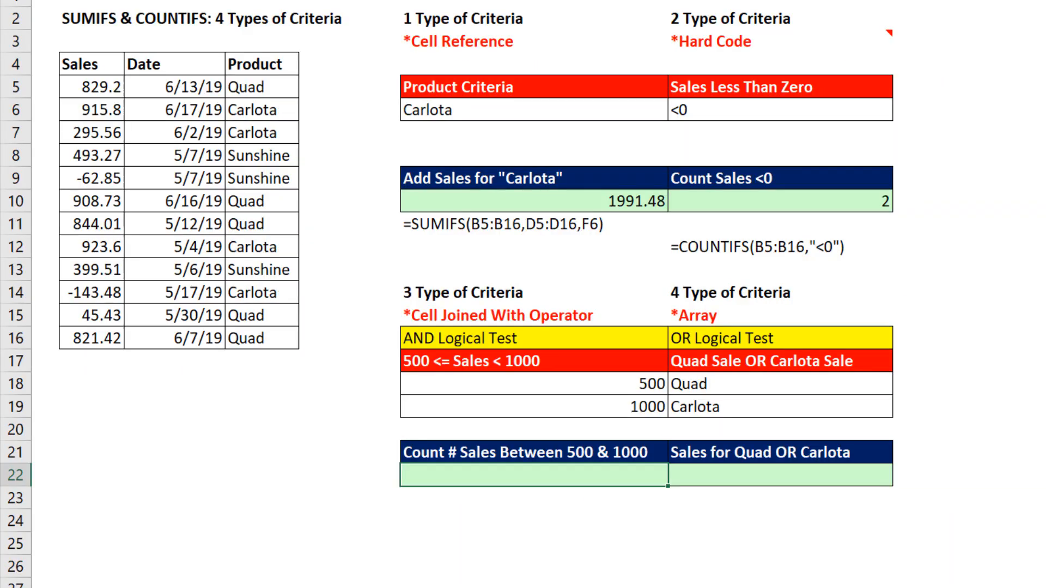
text(=COUNTIFS()
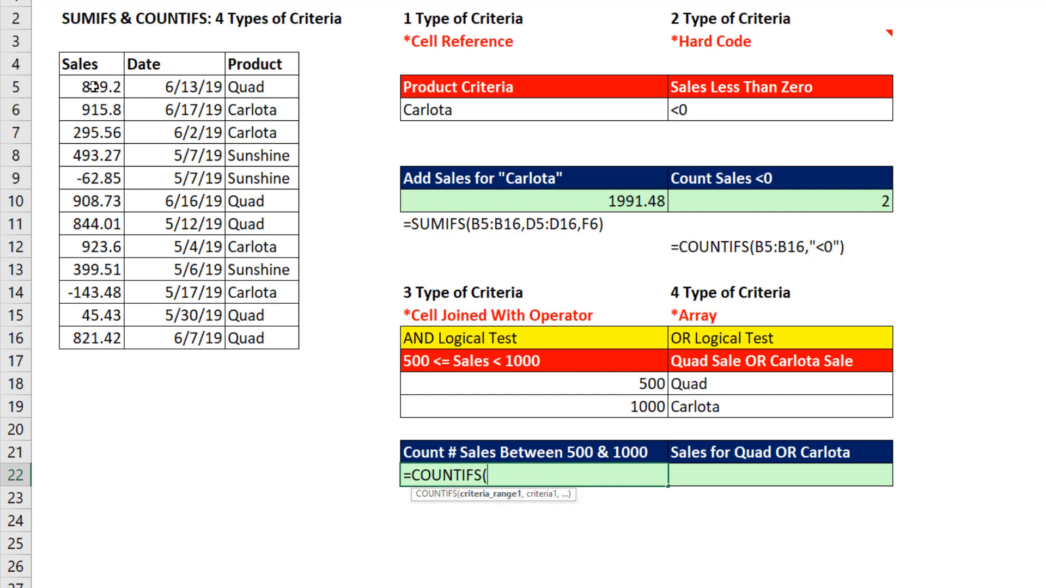
- Add sales range B5:B16 with criterion ">="&F18, previewing the joined criterion with F9
drag(91, 87, 90, 339)
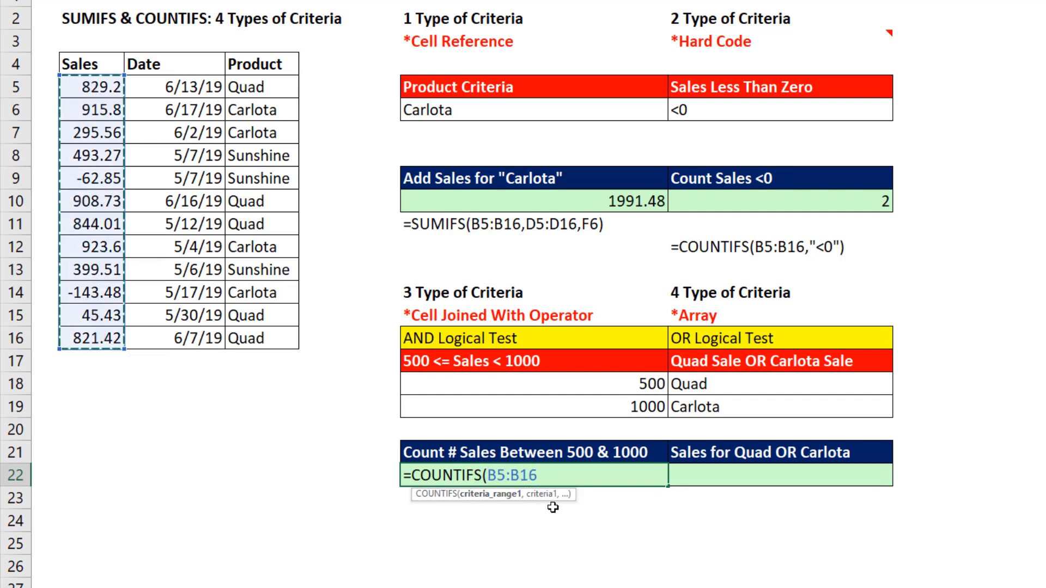
text(,)
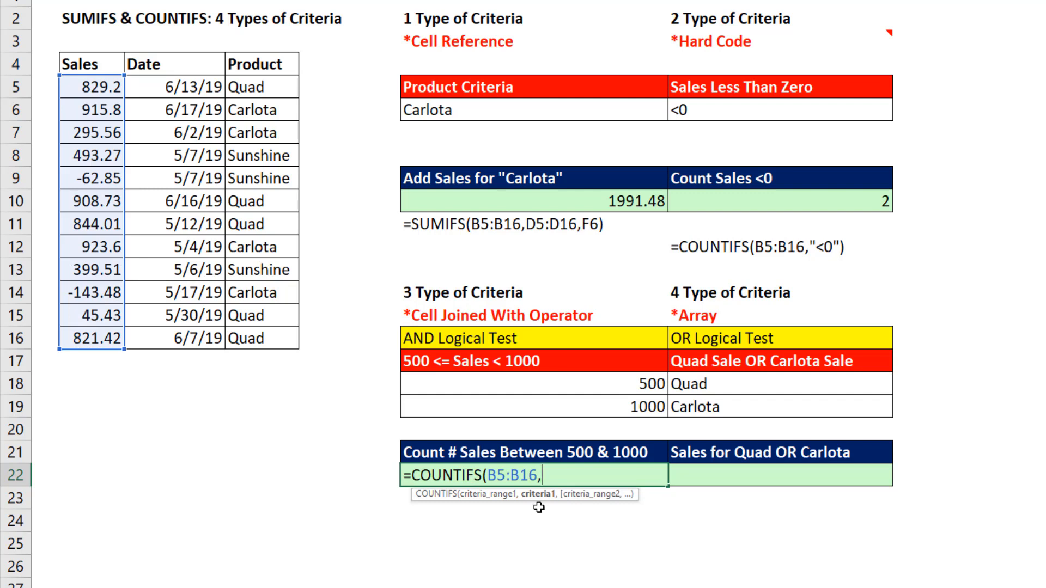
mouse_move(587, 563)
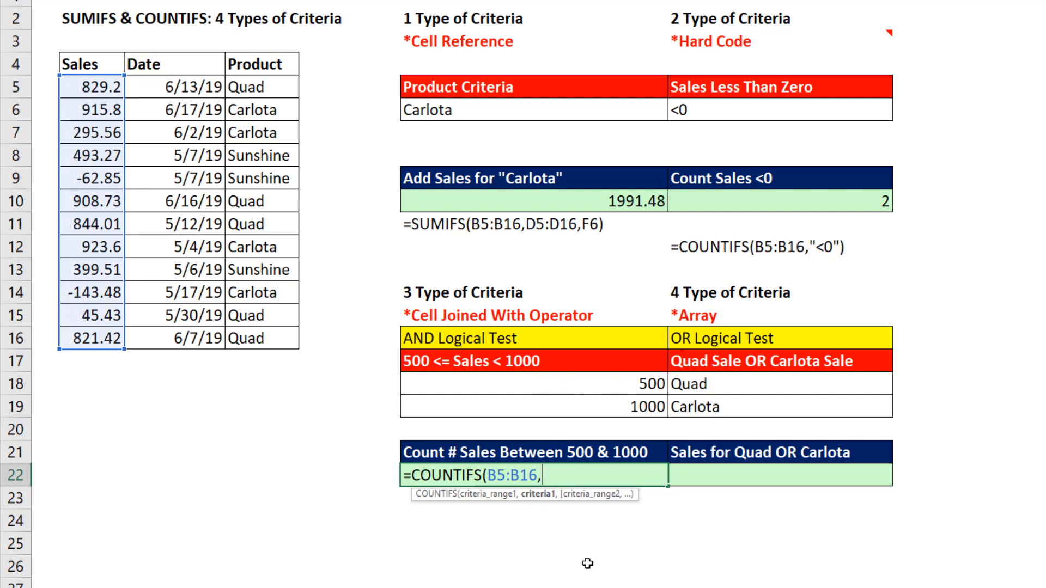
text(">)
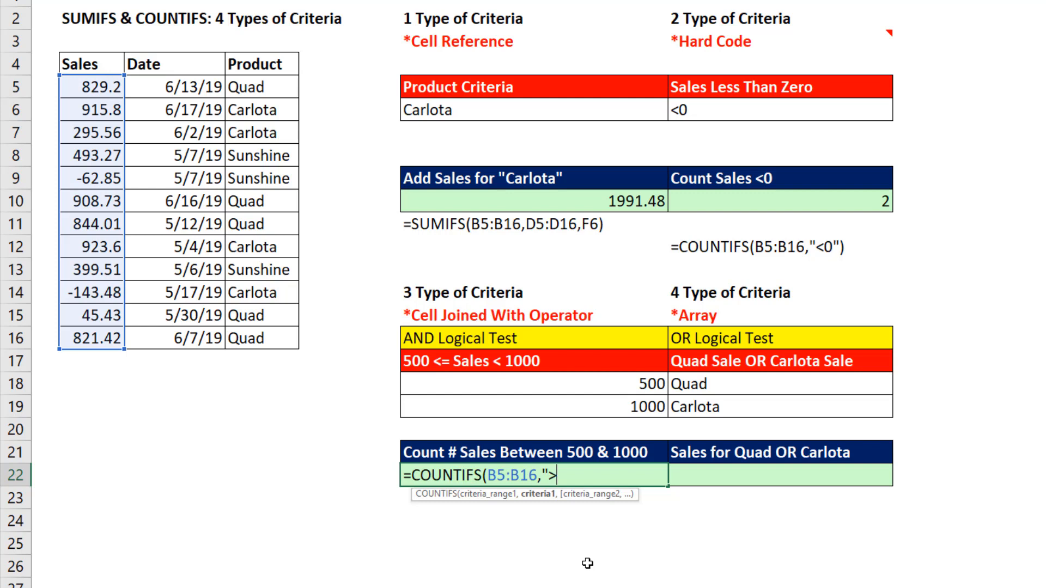
text(=)
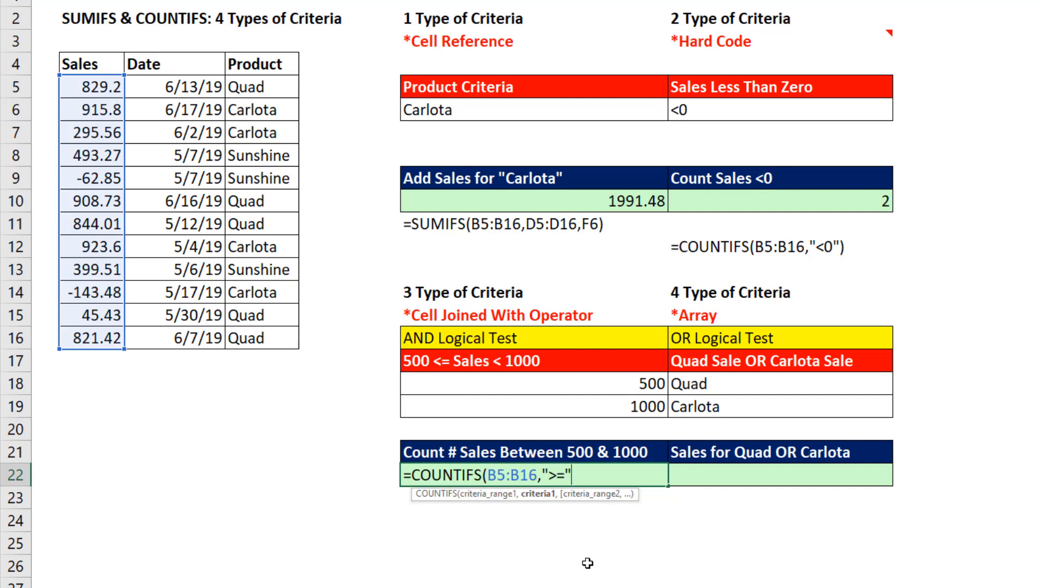
text(&F18)
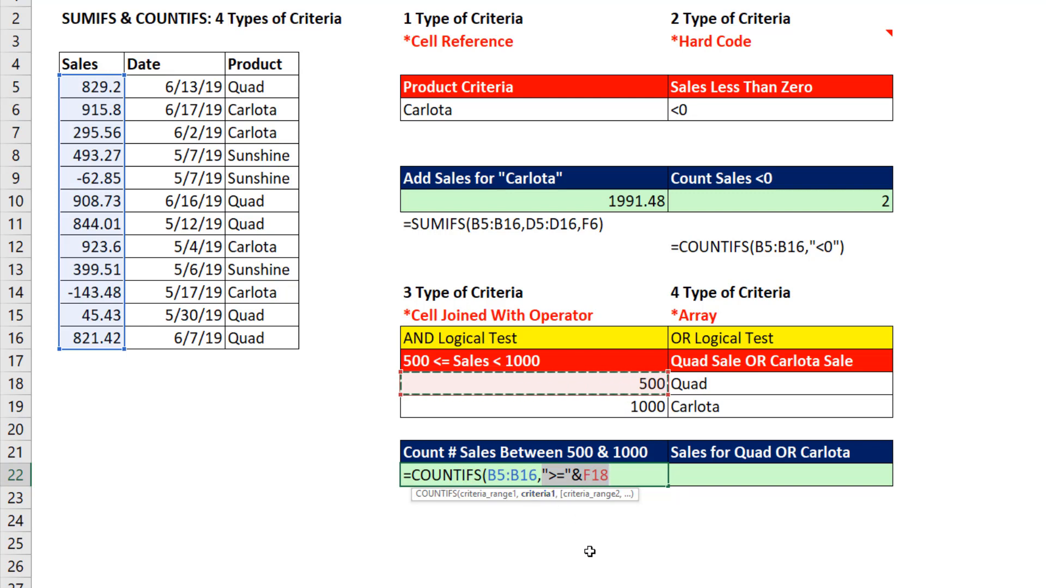
key(f9)
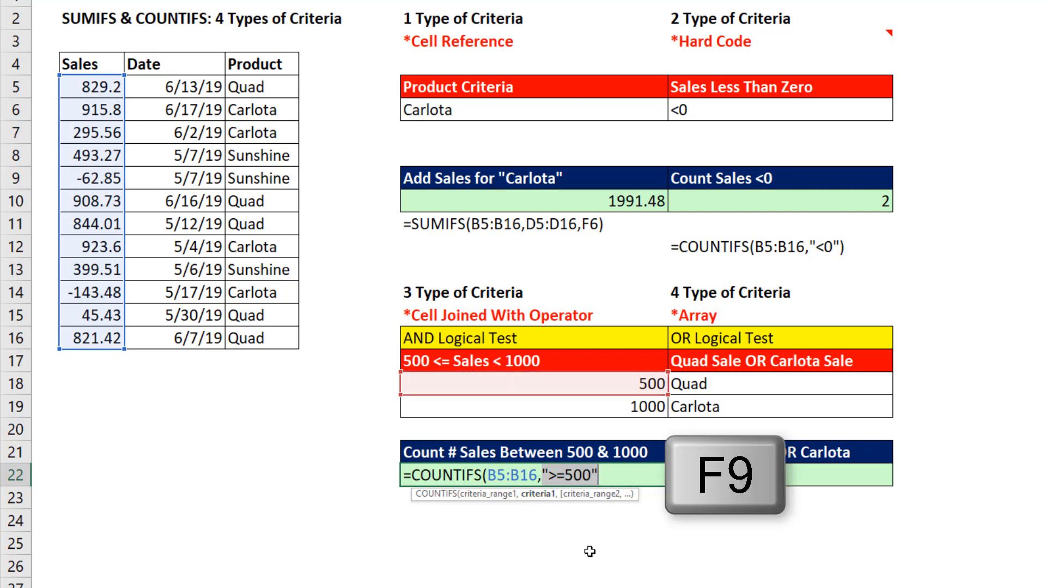
key(f9)
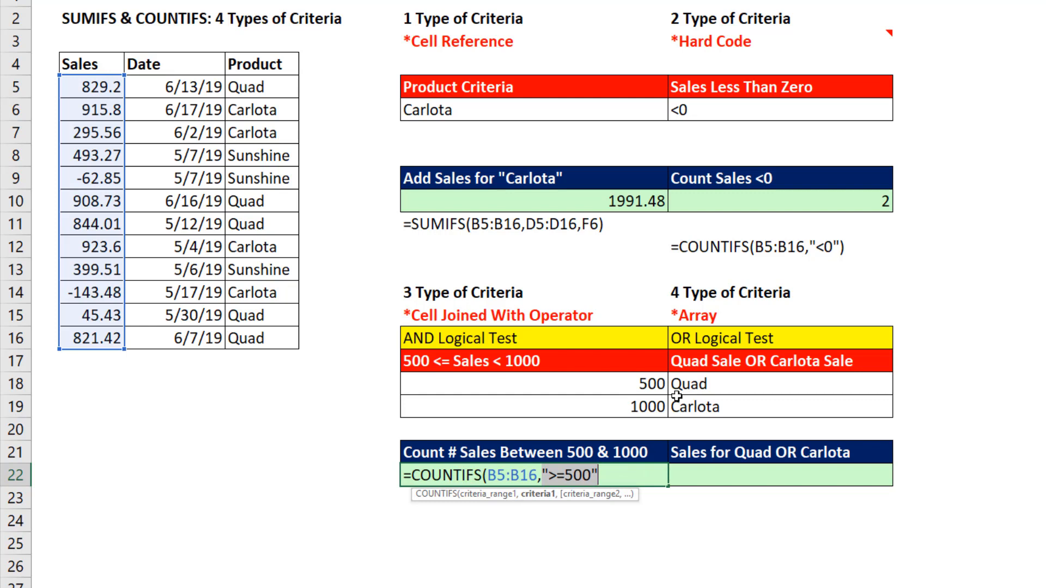
mouse_move(634, 387)
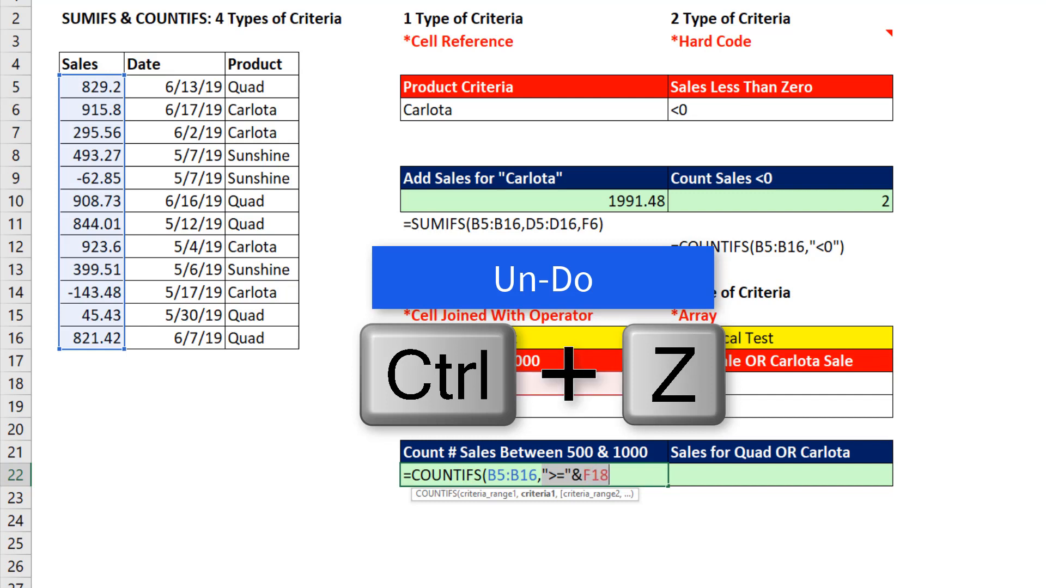
- Restore the F18 reference and add the "<"&F19 criterion, giving a count of 6
key(ctrl+z)
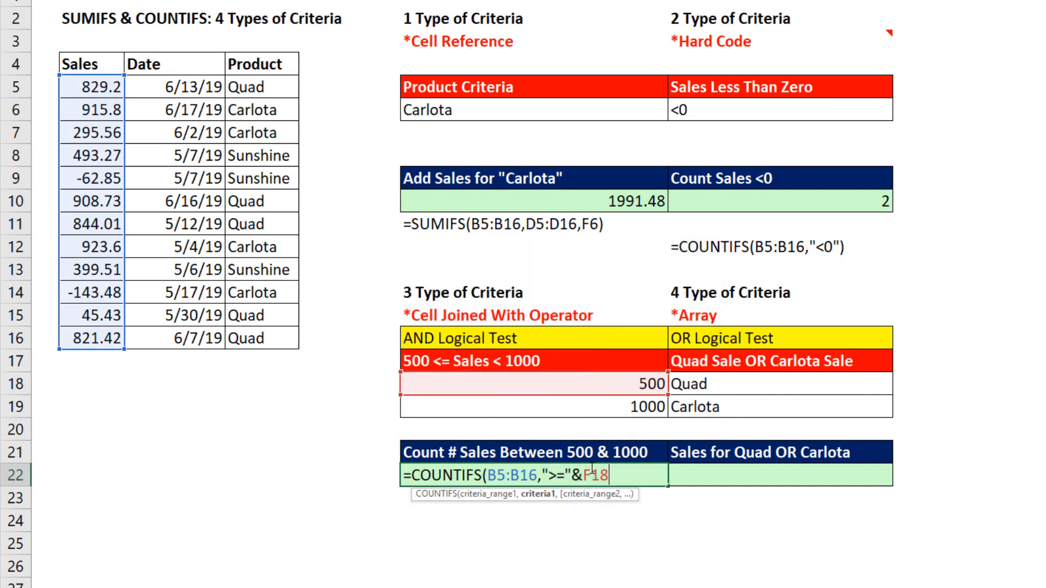
text(,B5:B16)
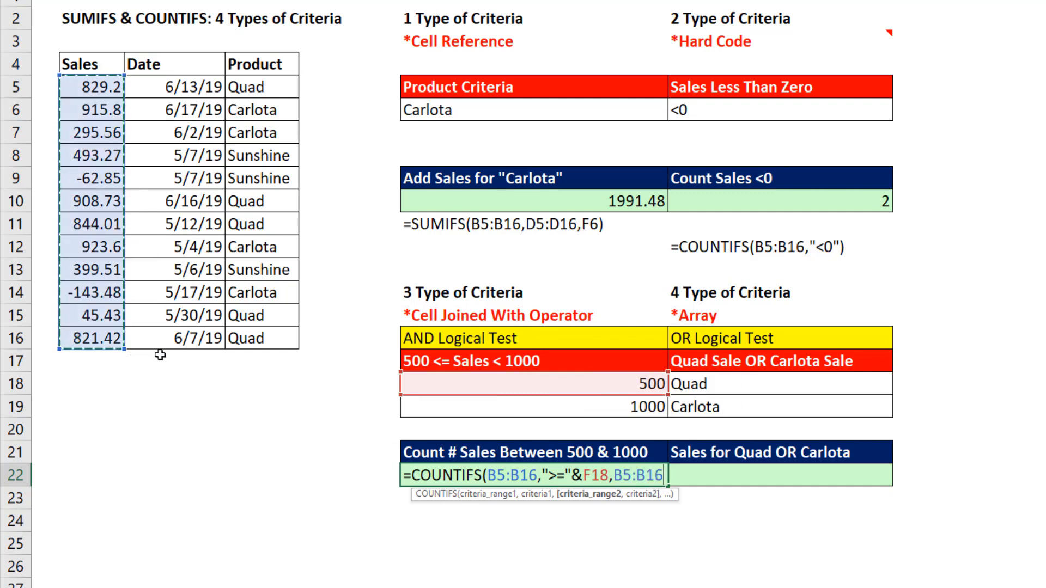
text(,)
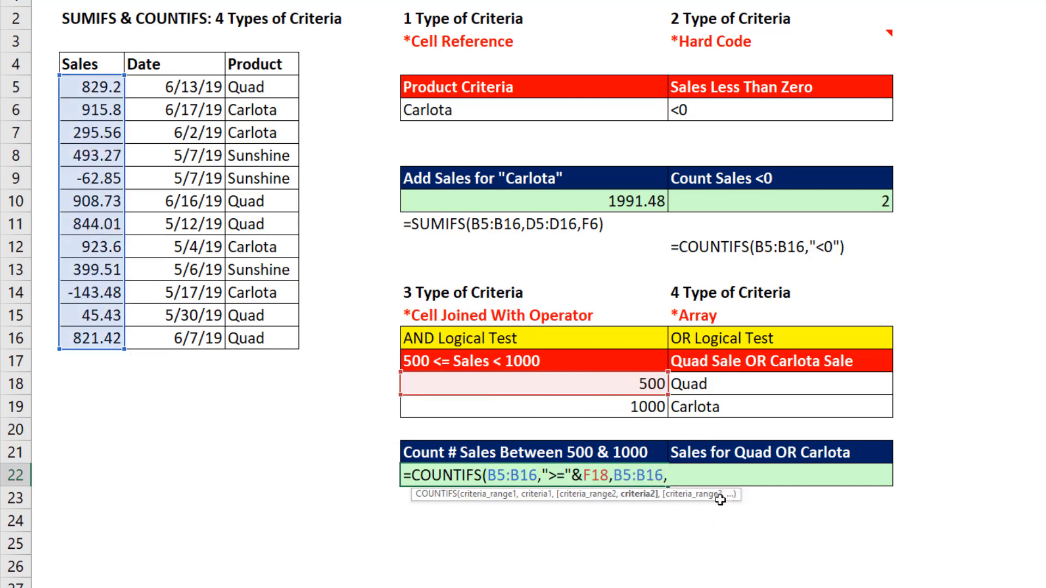
text("<)
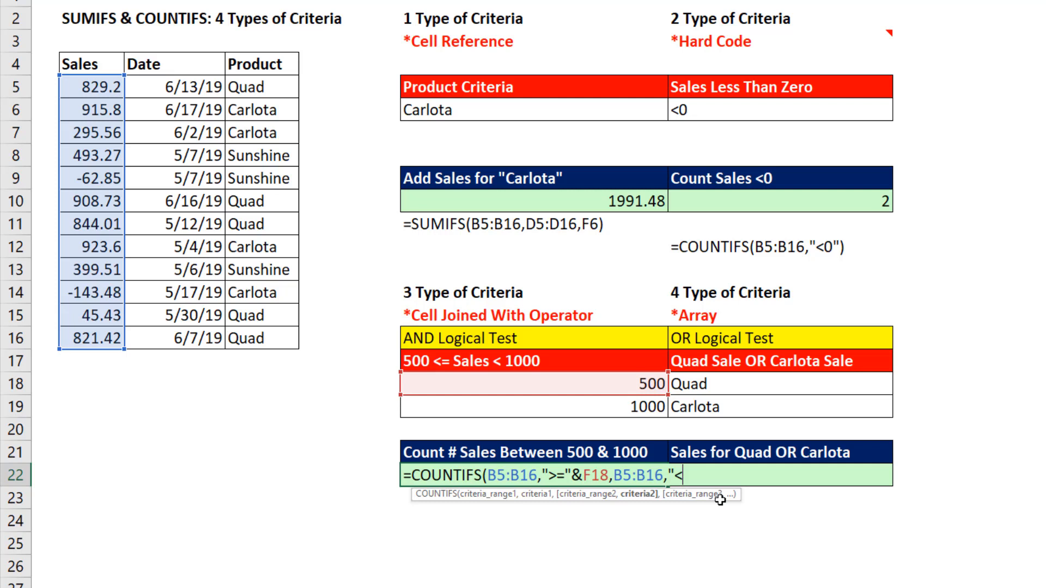
text(")
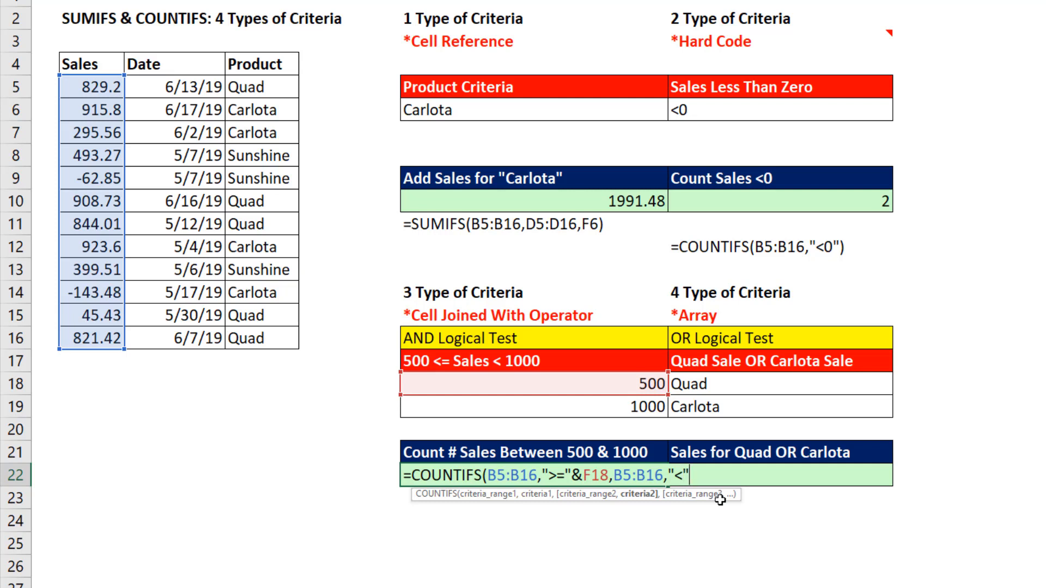
click(626, 405)
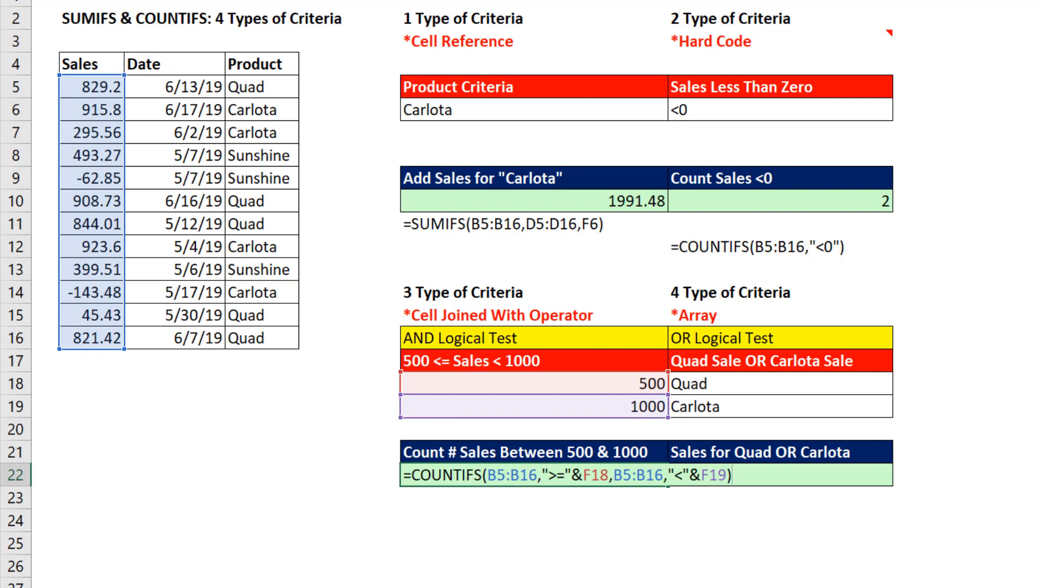
key(Enter)
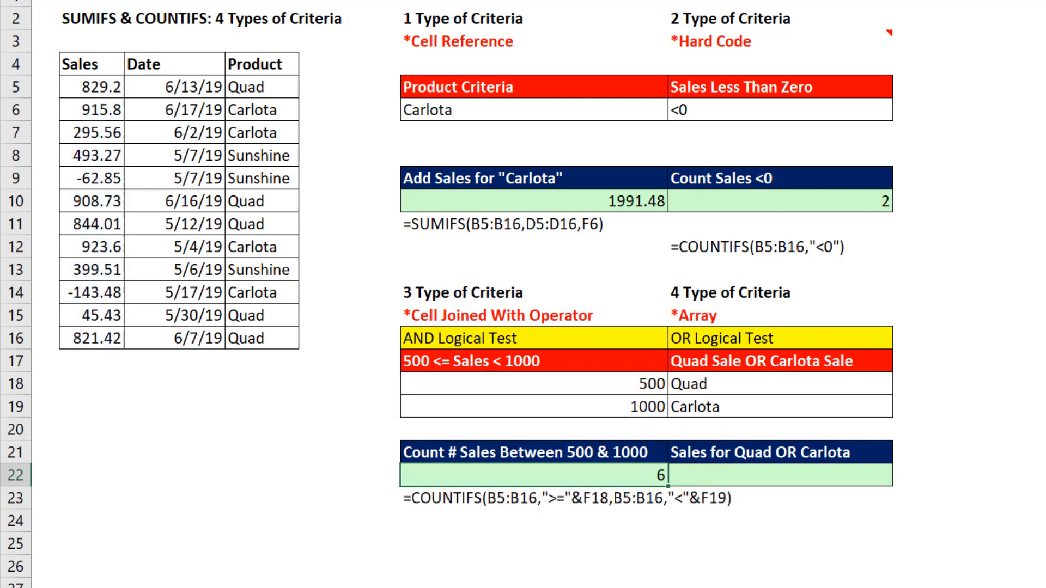
- Change the lower bound in F18 to 850, so the between-bounds count shows 3
text(850)
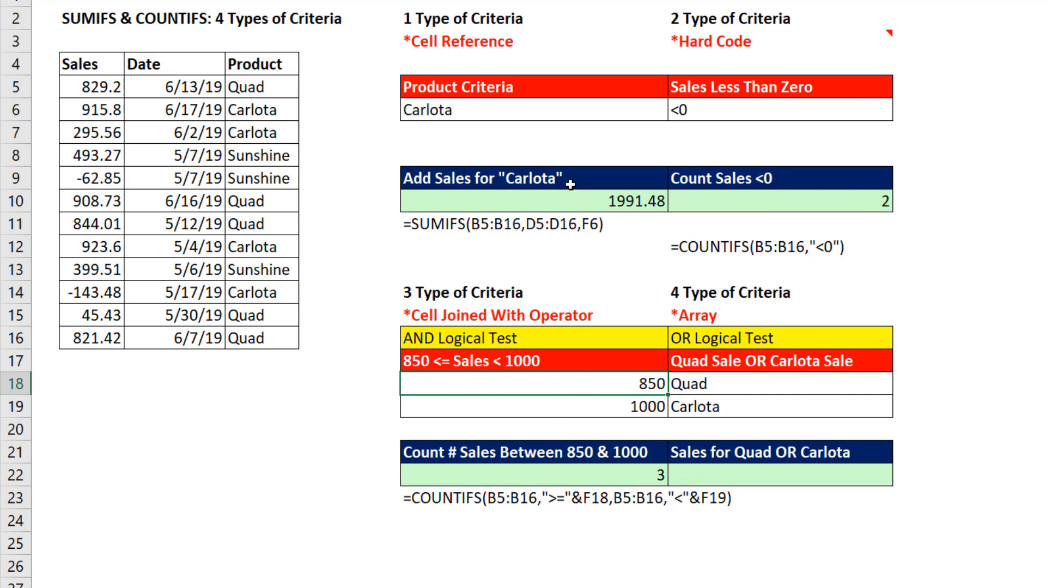
mouse_move(557, 438)
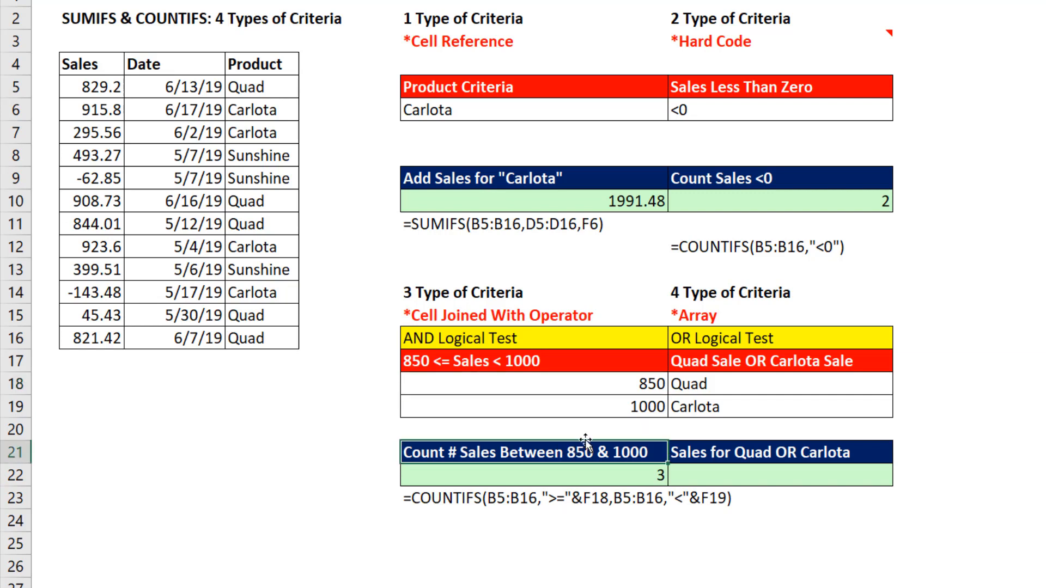
mouse_move(558, 429)
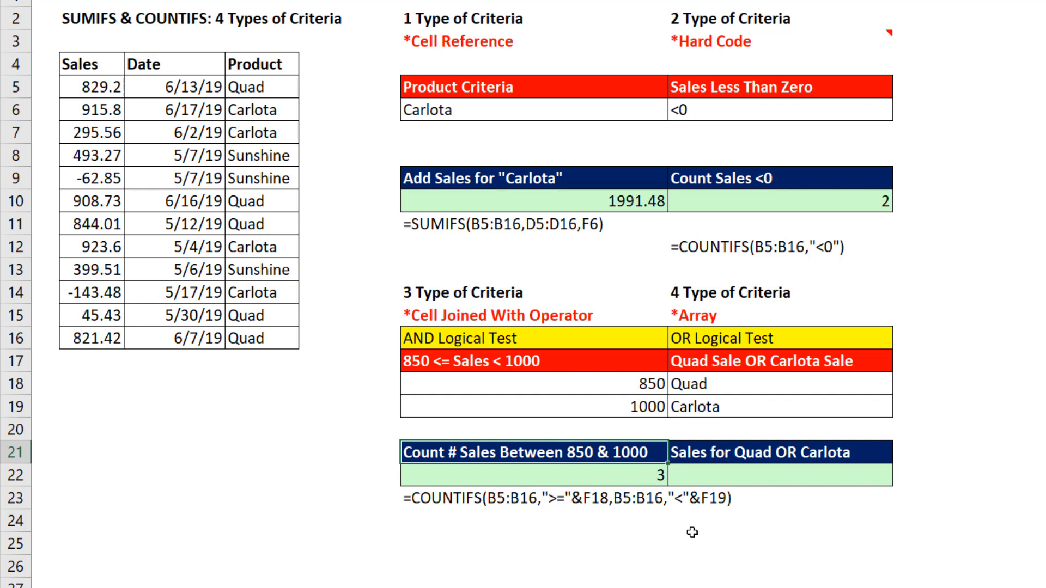
click(778, 475)
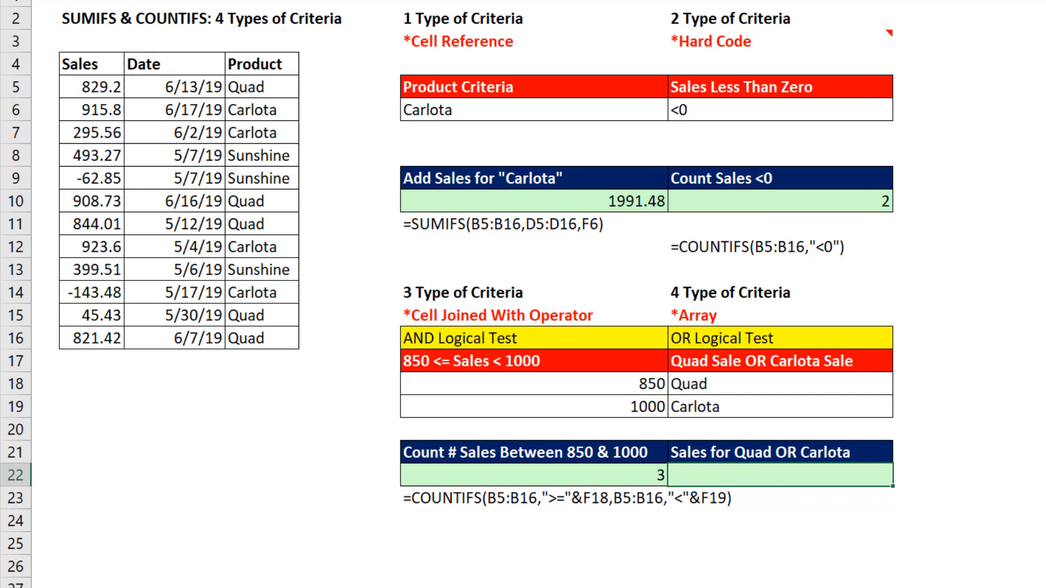
- Start =SUMIFS in G22 with the Product column as criteria range
text(=sumifs)
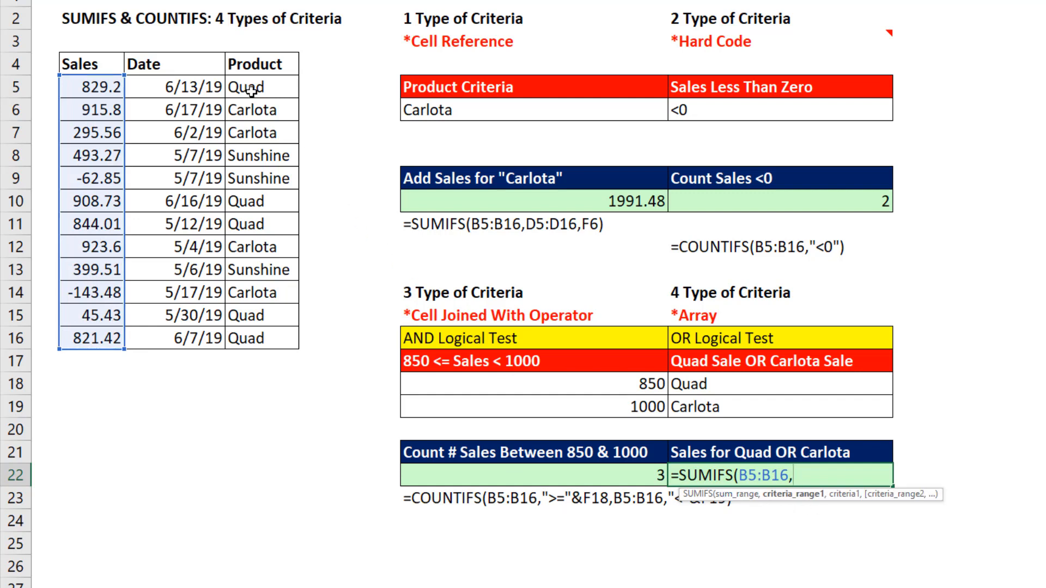
drag(253, 87, 254, 110)
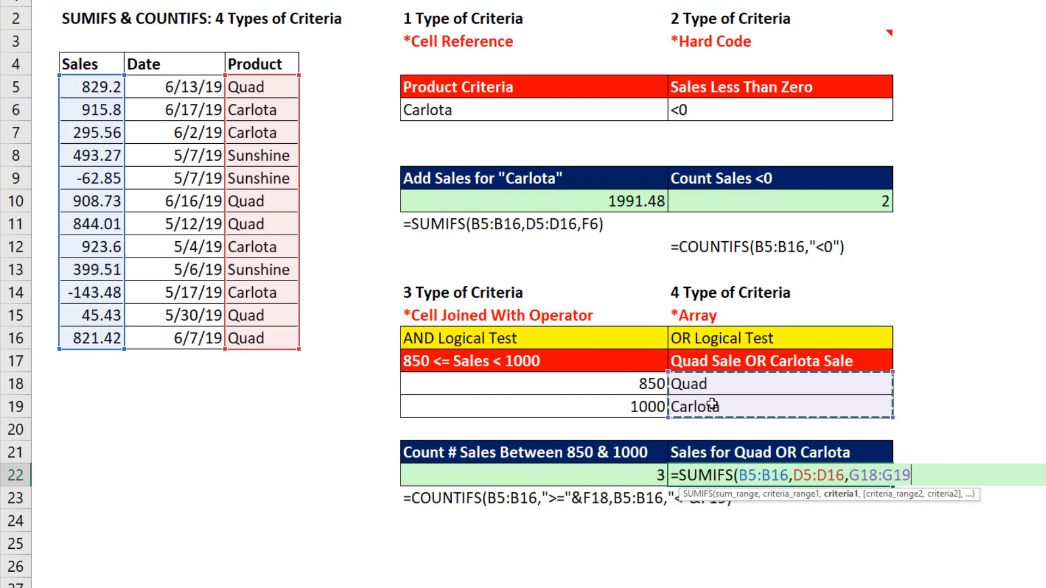
mouse_move(800, 383)
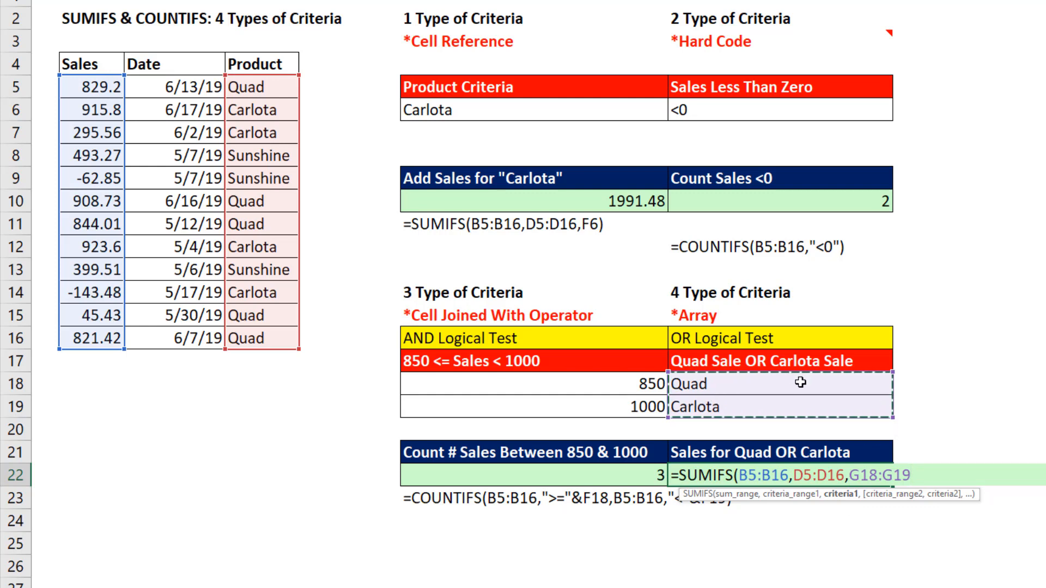
mouse_move(851, 415)
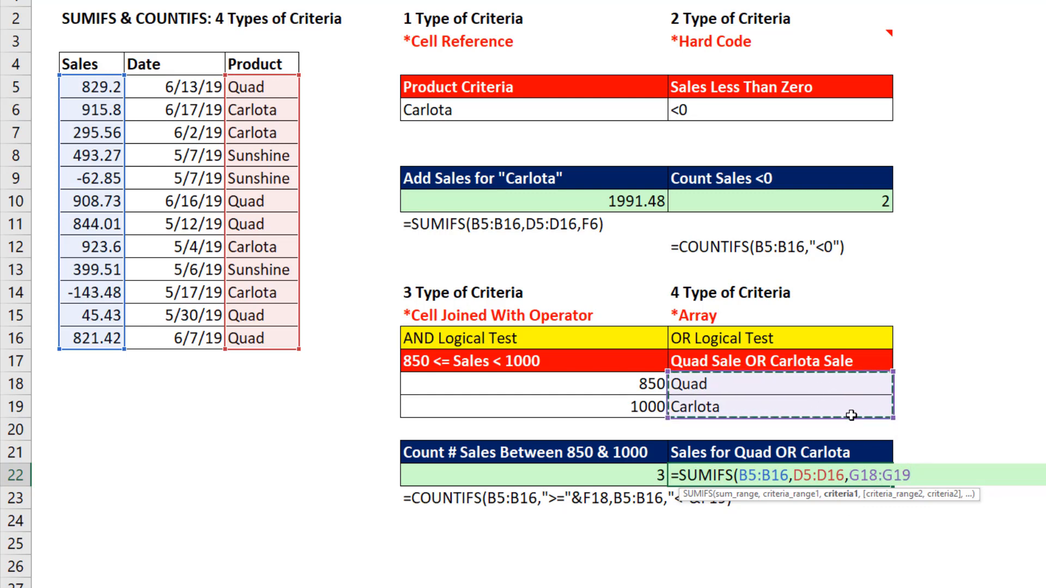
mouse_move(962, 386)
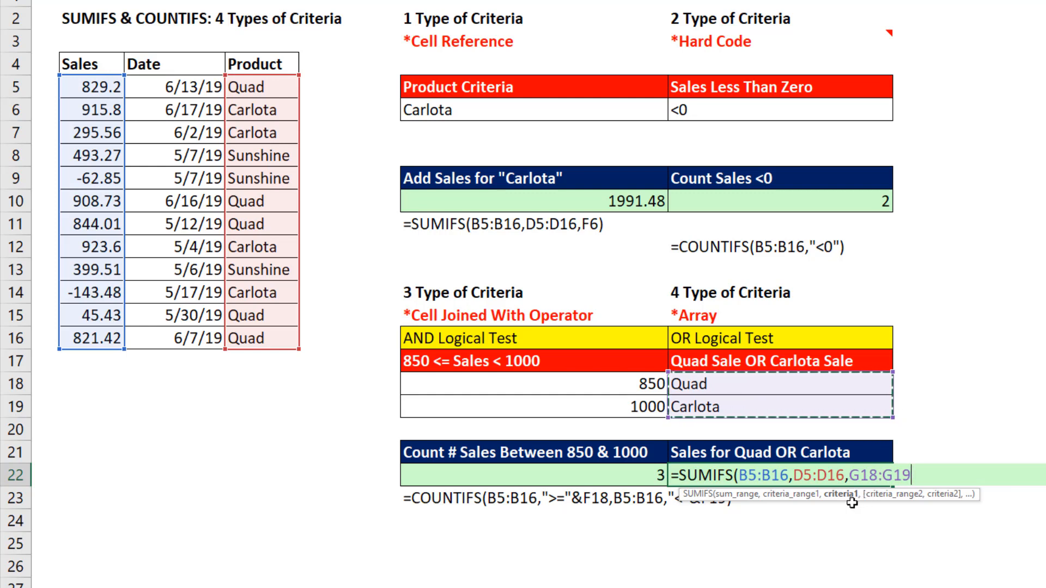
mouse_move(843, 527)
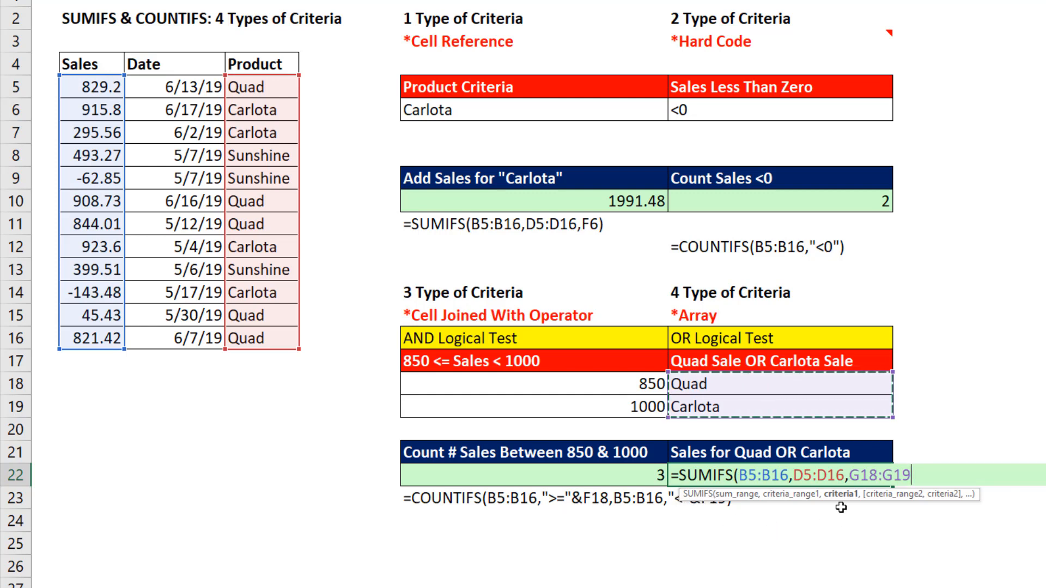
mouse_move(905, 380)
text())
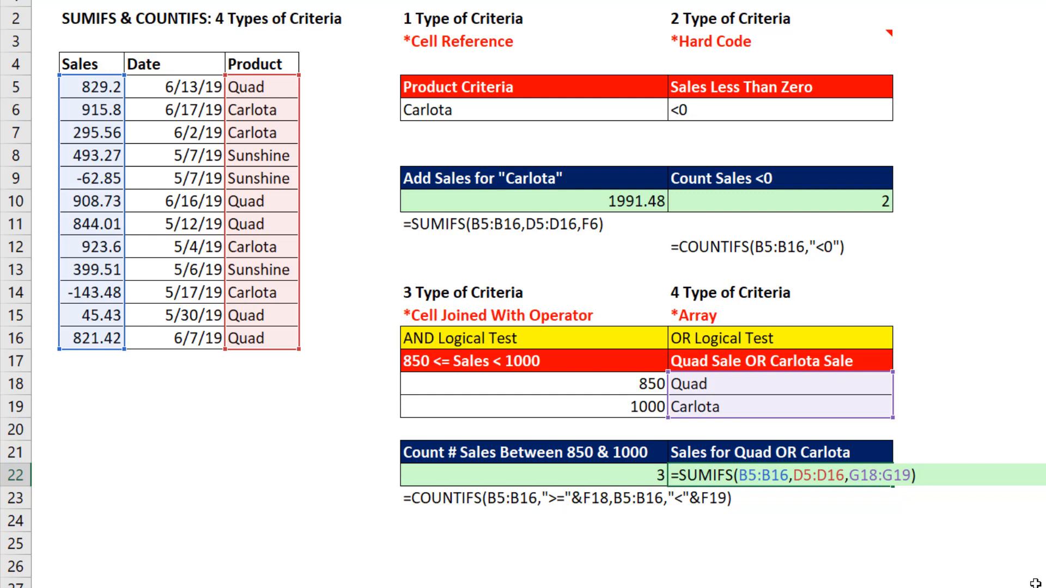
- Preview the separate Quad and Carlota totals (3448.79, 1991.48), then restore the formula
key(f9)
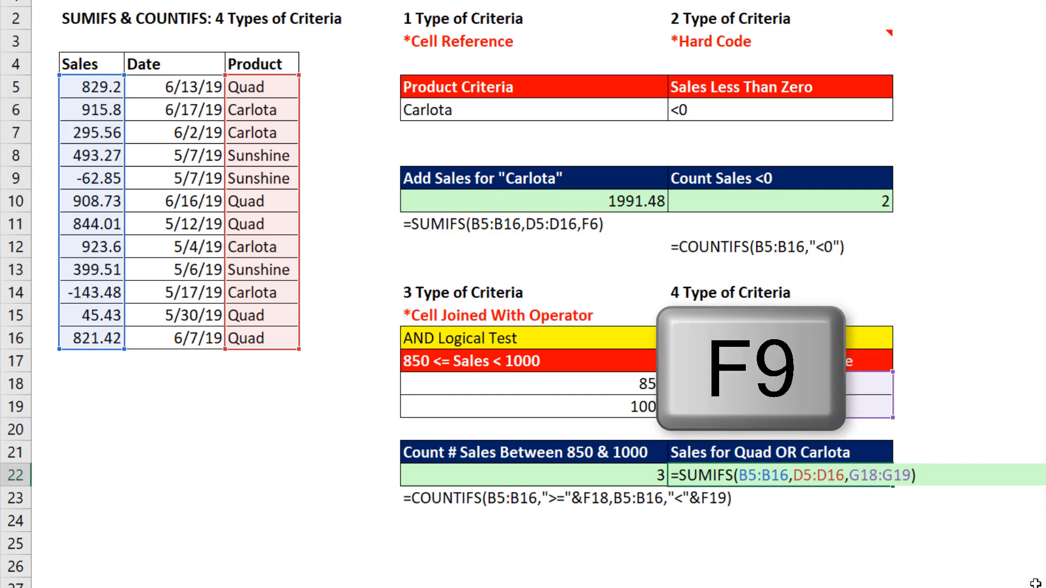
key(f9)
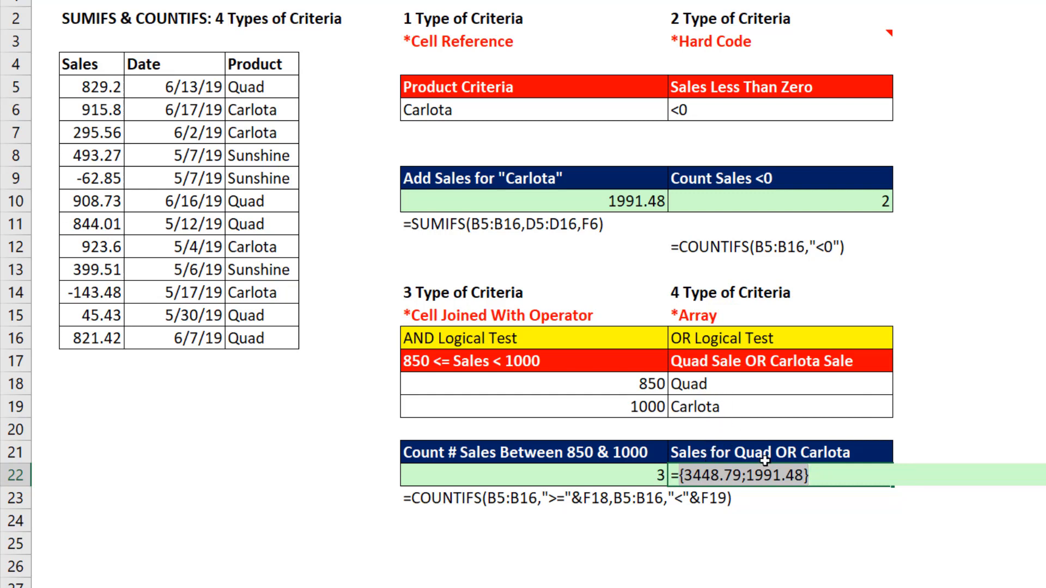
key(ctrl+z)
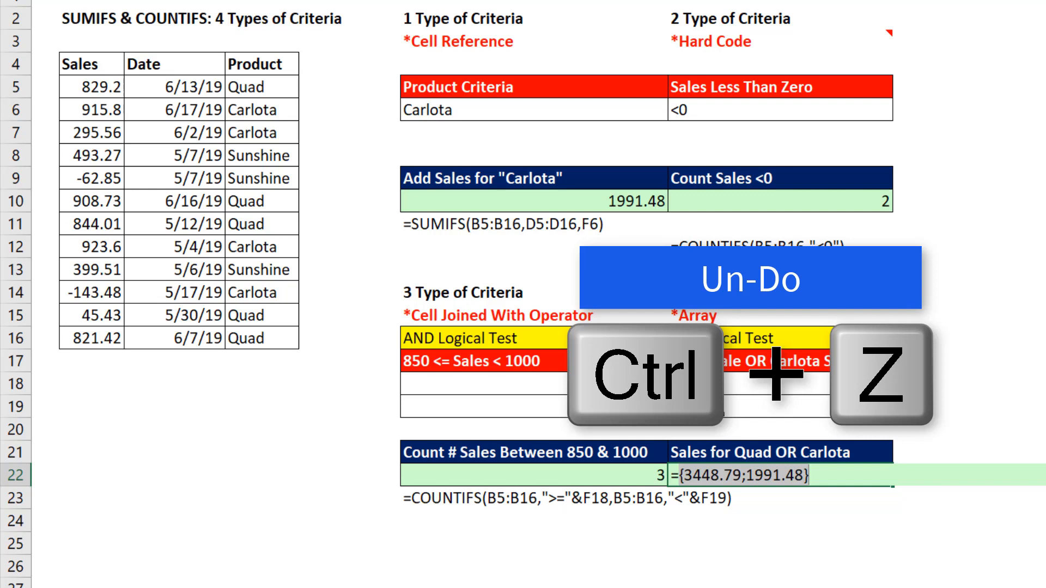
key(ctrl+z)
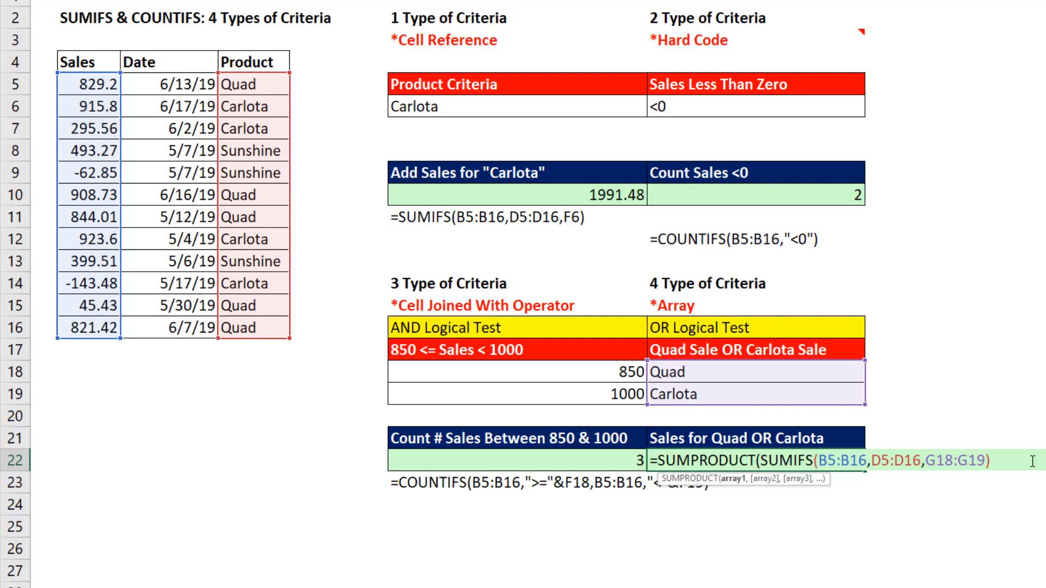
- Close the SUMPRODUCT(SUMIFS) formula so the Quad OR Carlota total shows 5440.27
text())
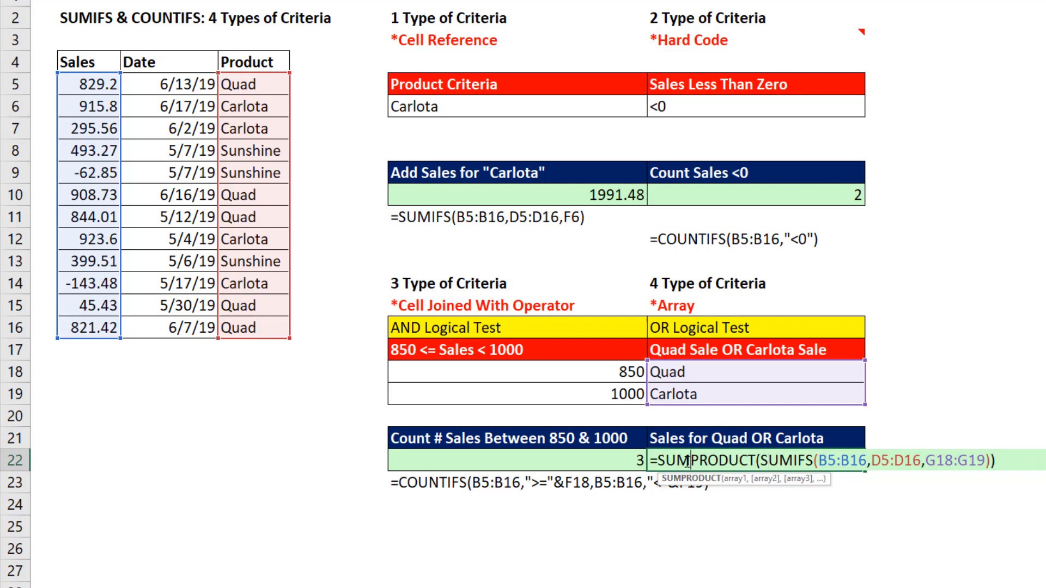
mouse_move(1026, 477)
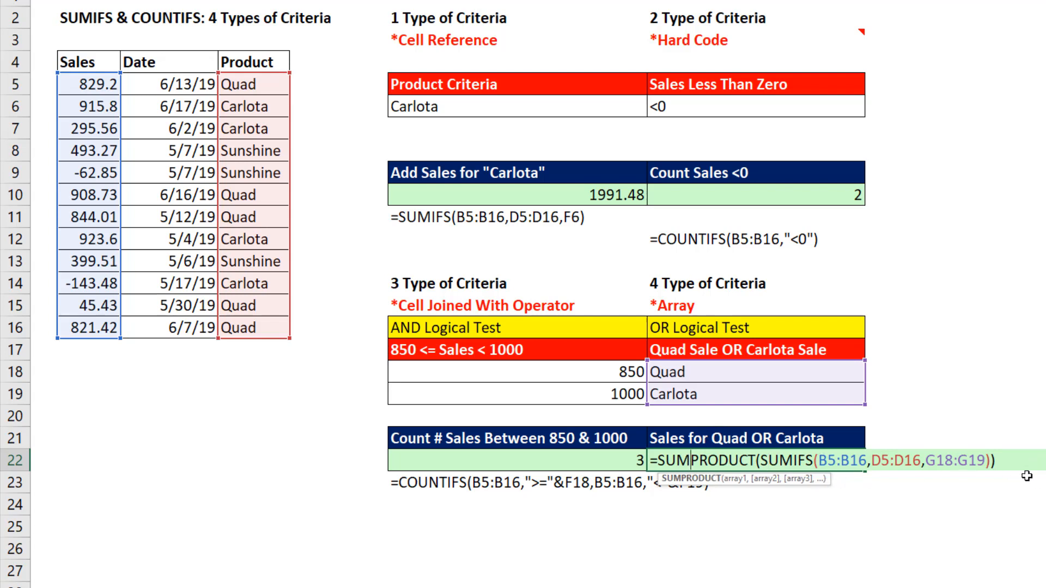
key(Enter)
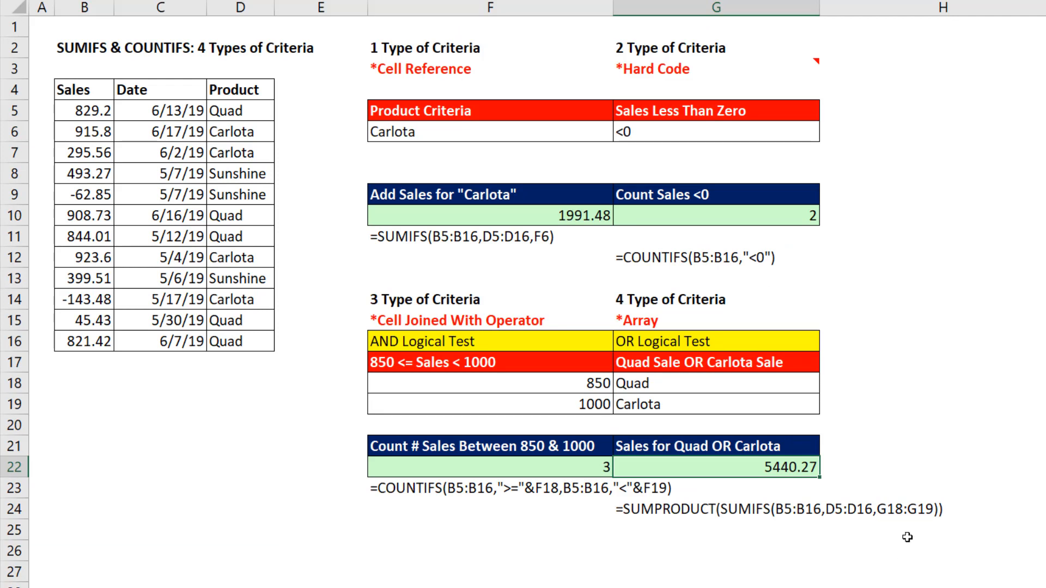
mouse_move(543, 509)
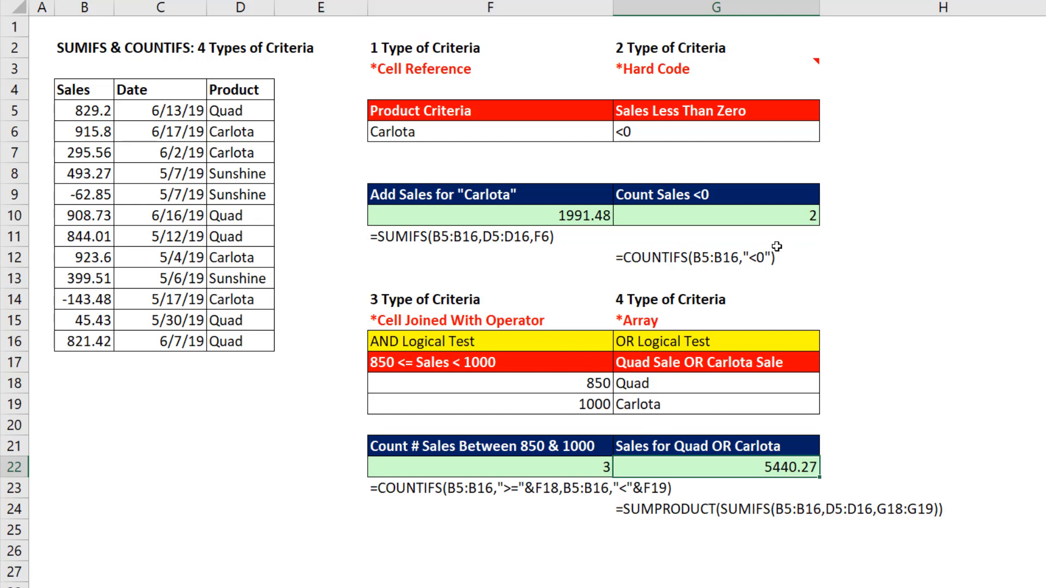
mouse_move(556, 272)
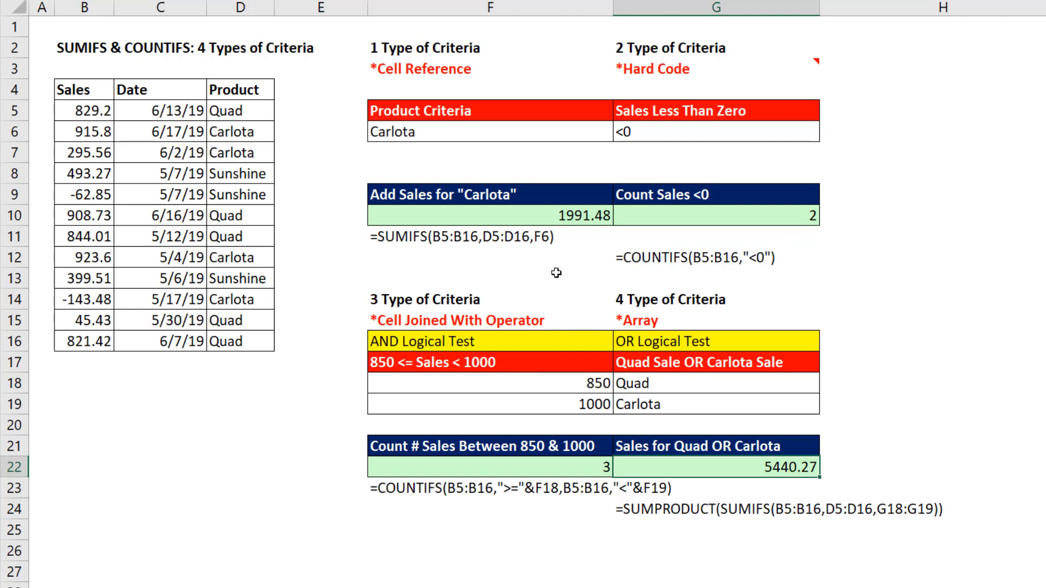
mouse_move(552, 270)
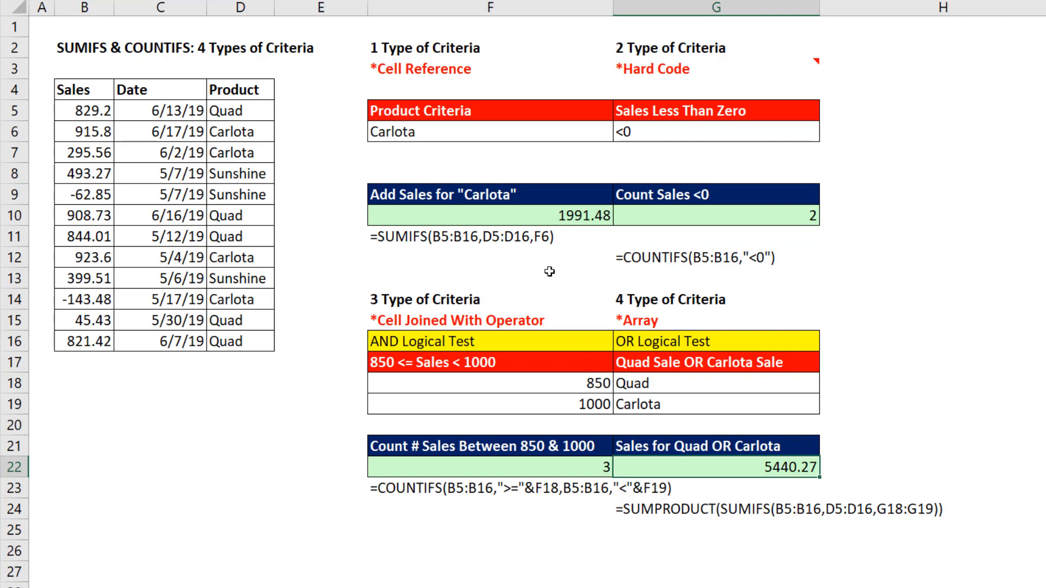
mouse_move(539, 253)
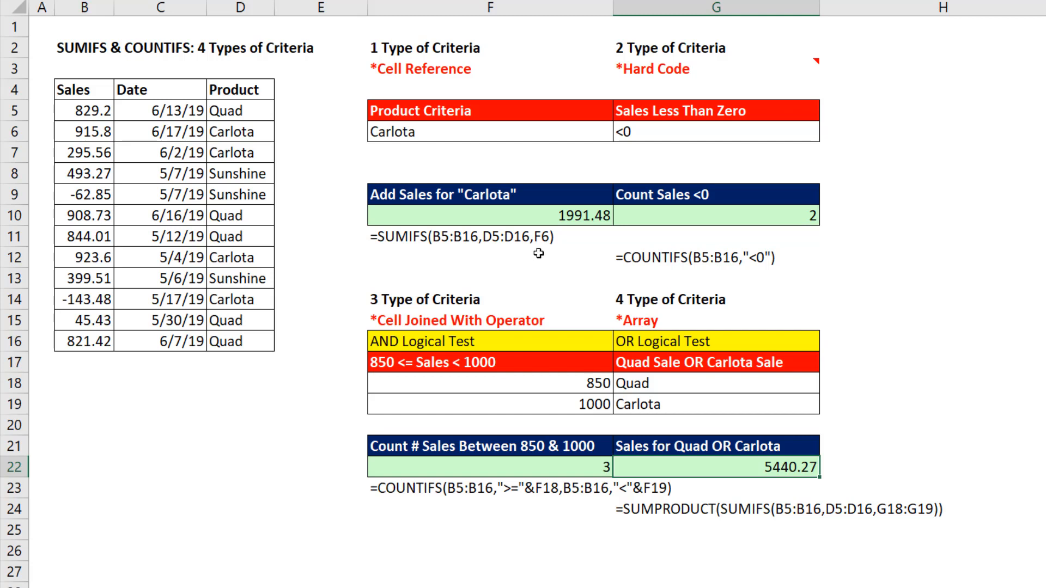